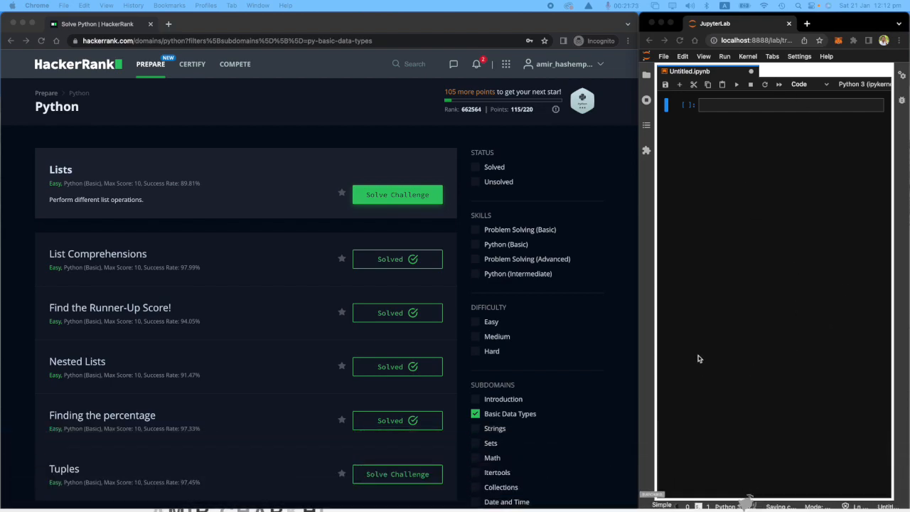
mouse_move(782, 233)
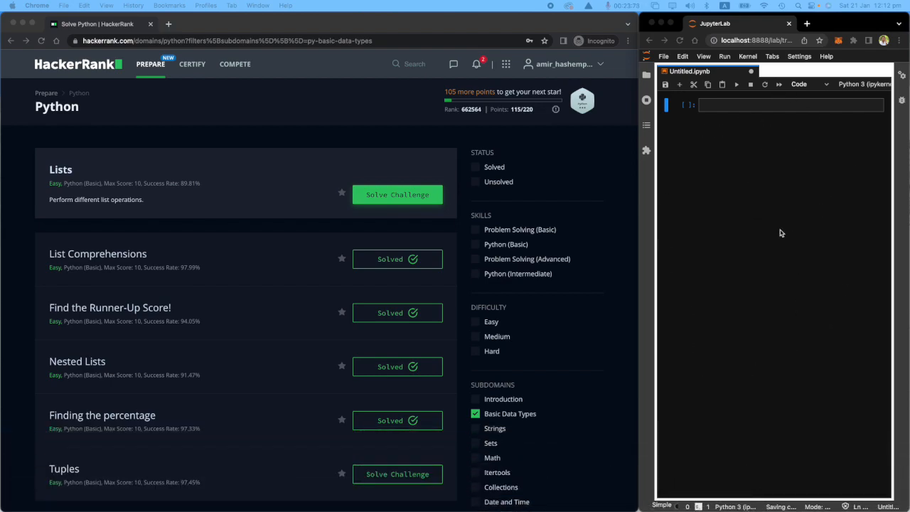
mouse_move(783, 221)
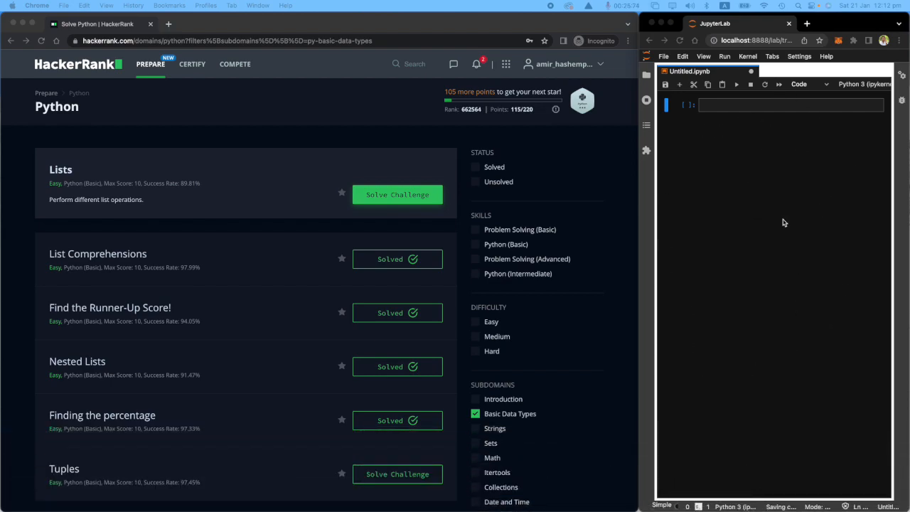
Step: Start the Lists challenge from the Python practice problem list
click(396, 194)
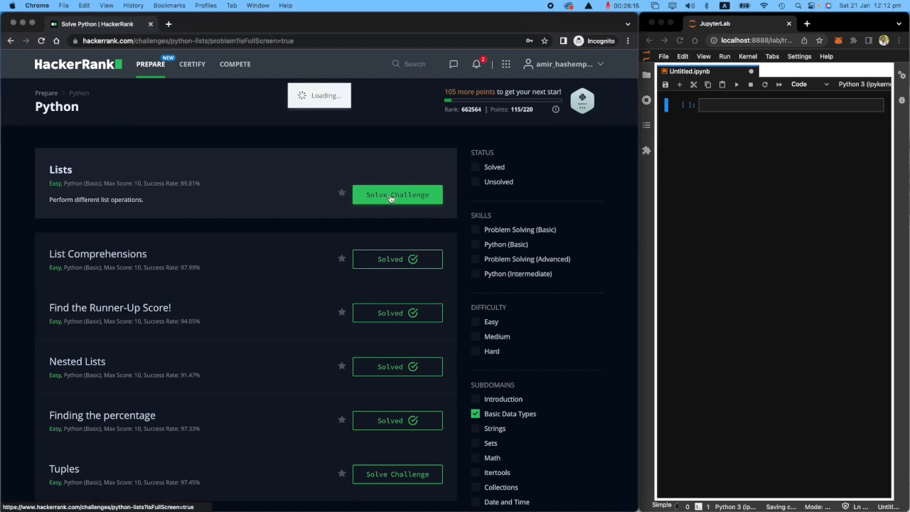
Step: Read the Lists problem statement, highlighting the insert, remove and append commands
click(398, 193)
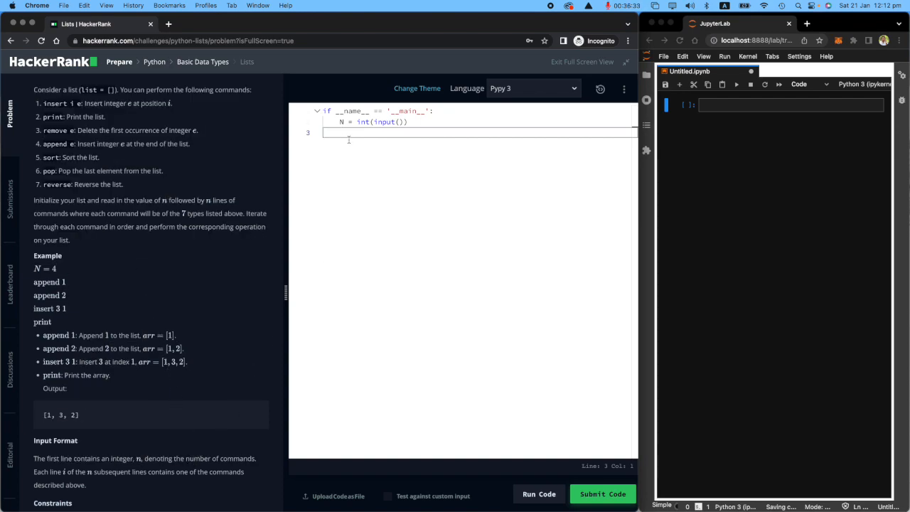
mouse_move(233, 139)
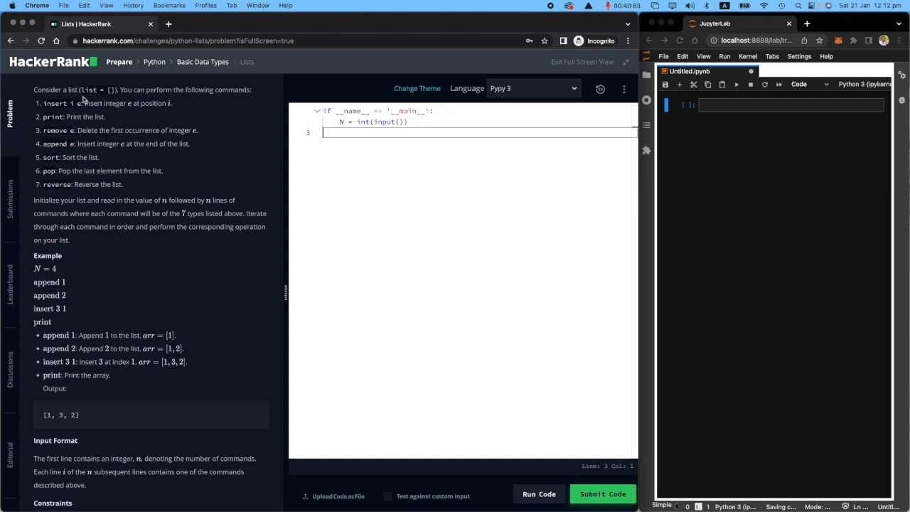
mouse_move(247, 97)
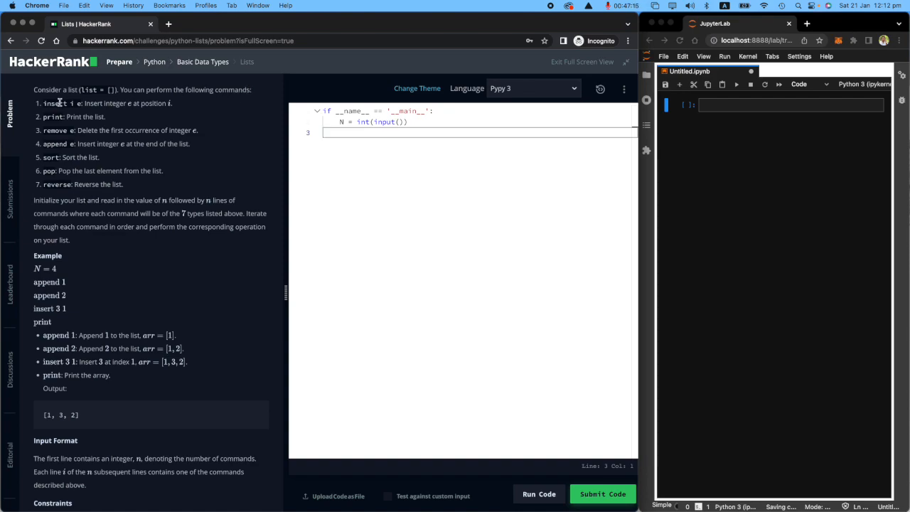
double_click(58, 102)
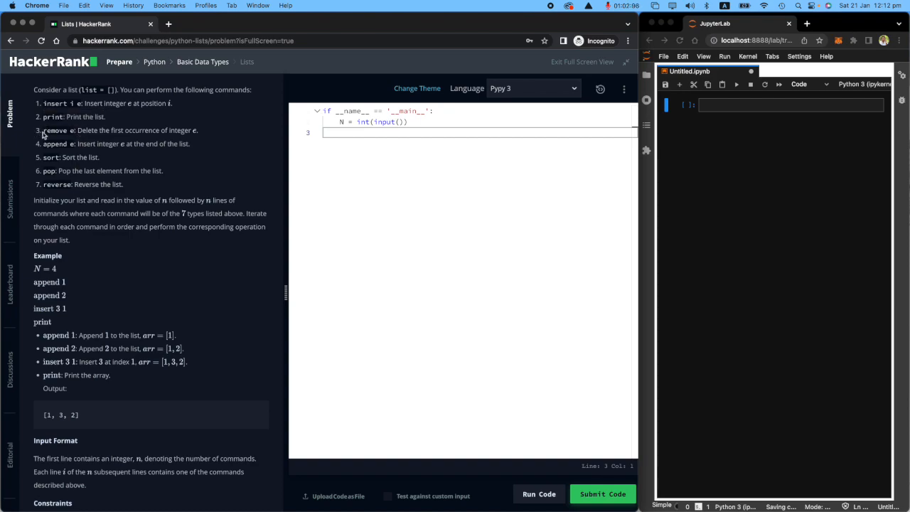
double_click(54, 131)
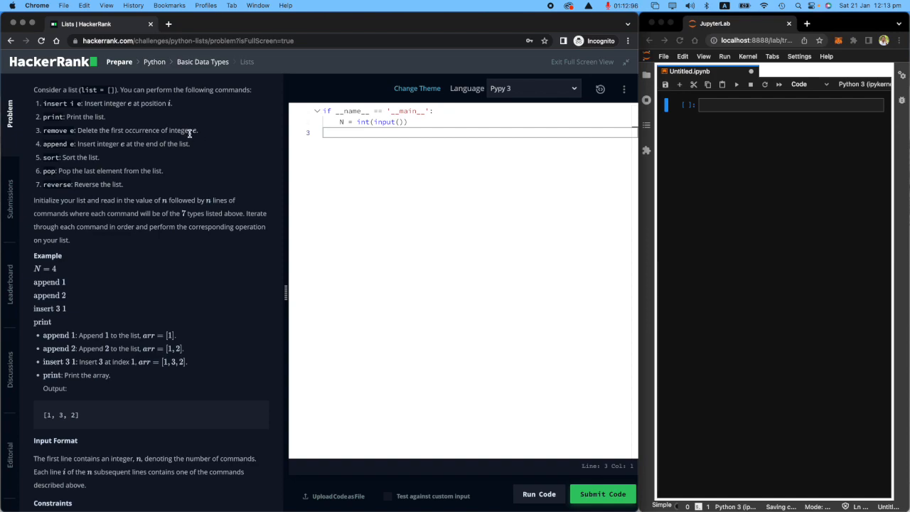
double_click(56, 144)
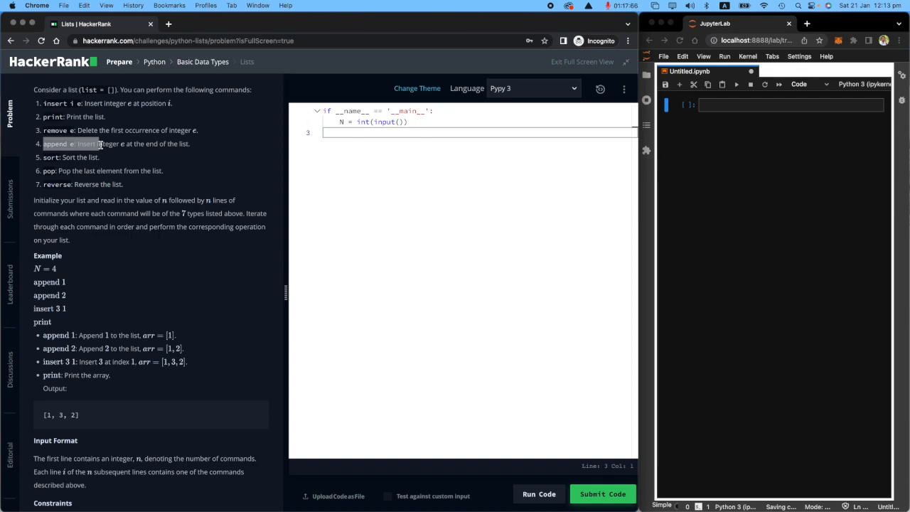
mouse_move(100, 153)
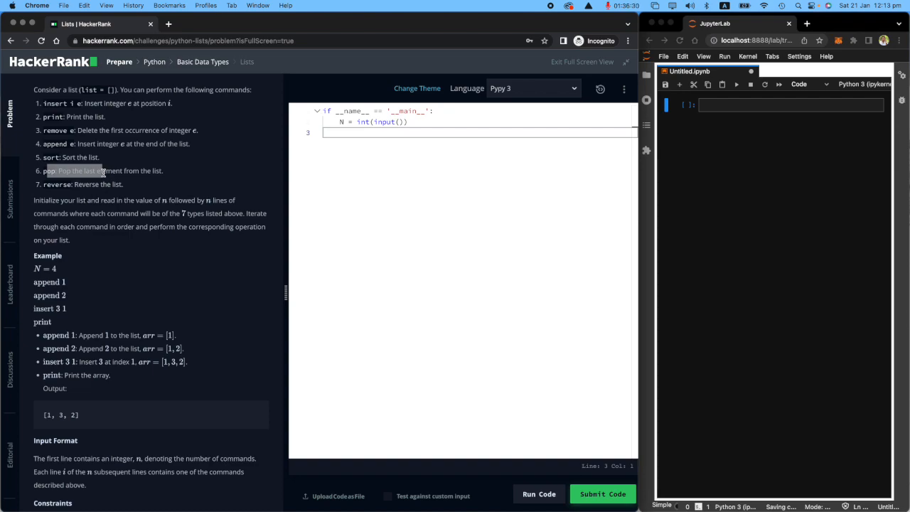
mouse_move(131, 182)
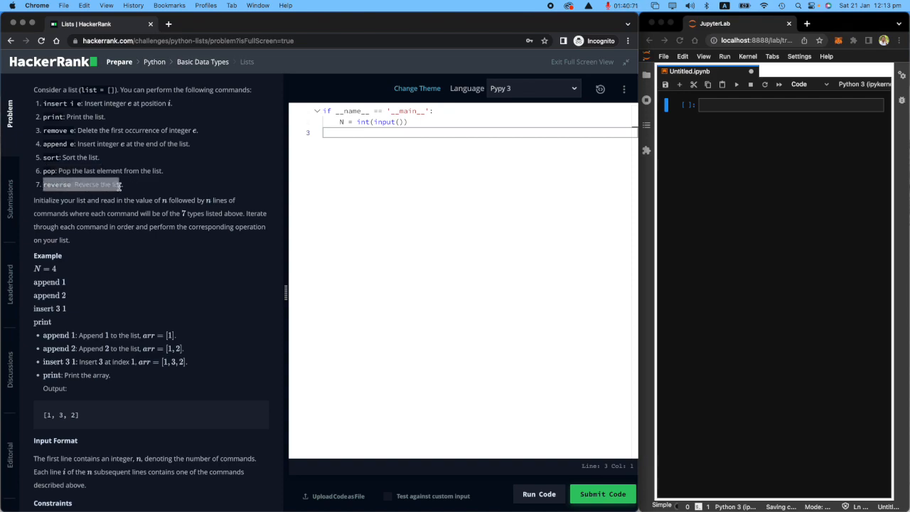
mouse_move(128, 194)
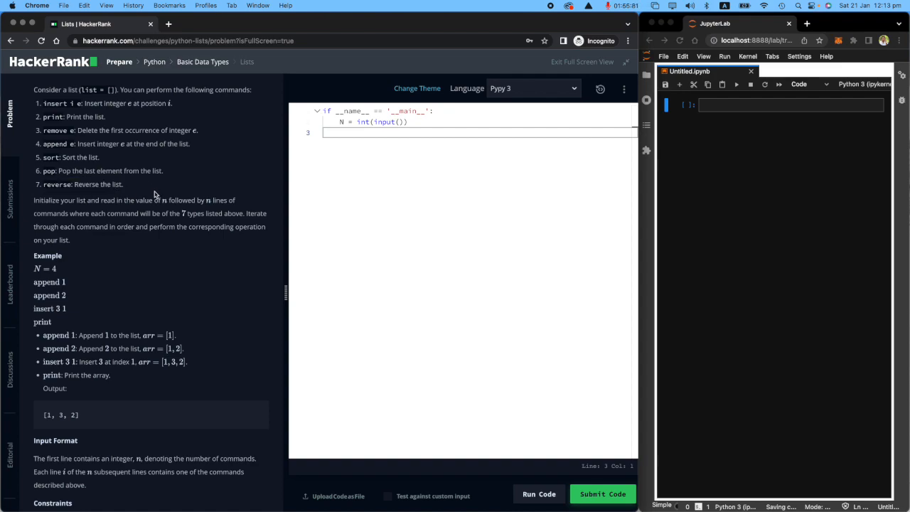
mouse_move(120, 210)
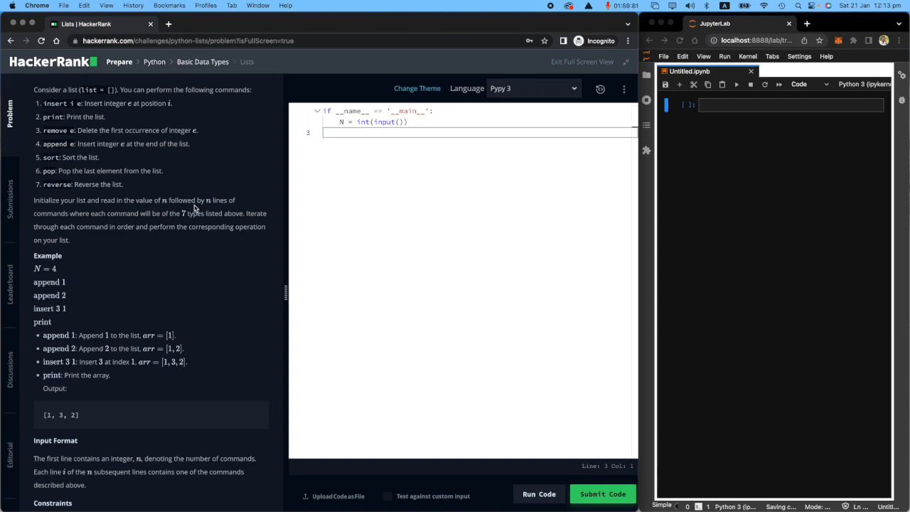
mouse_move(96, 222)
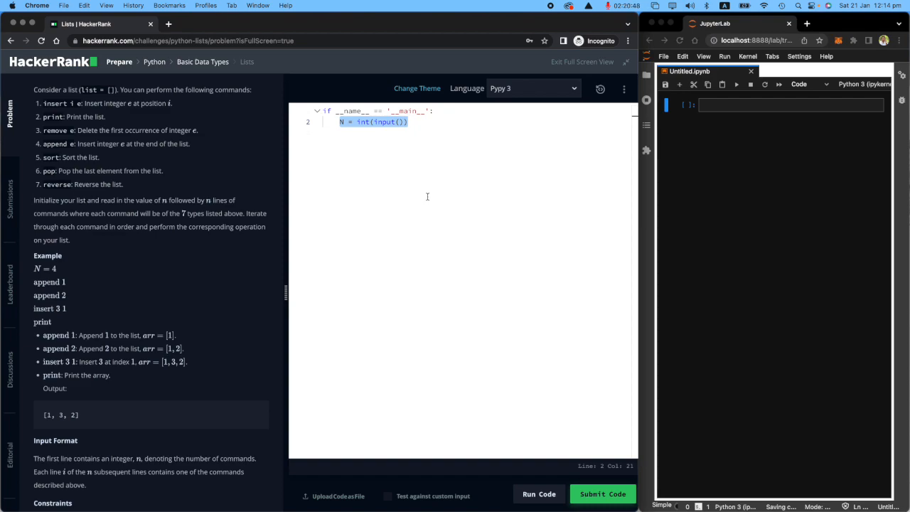
Step: Begin a for loop on a new line below the line reading N
key(Return)
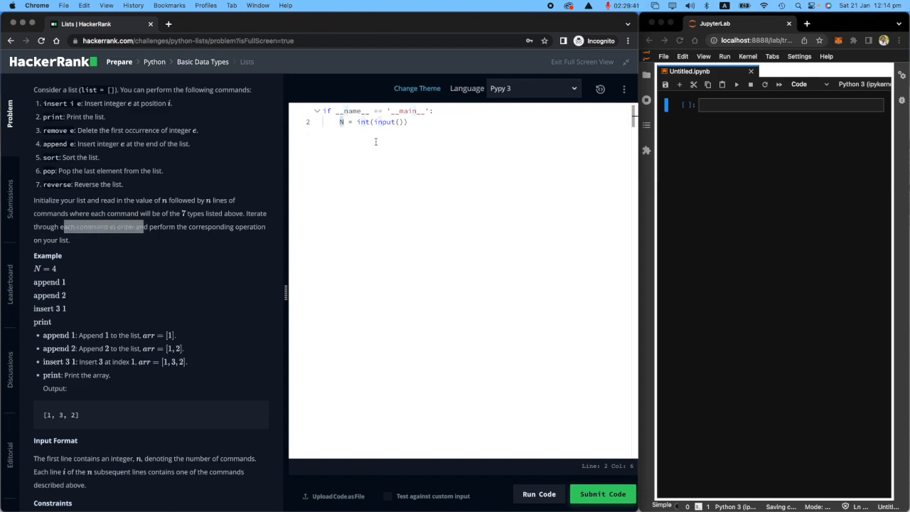
key(Return)
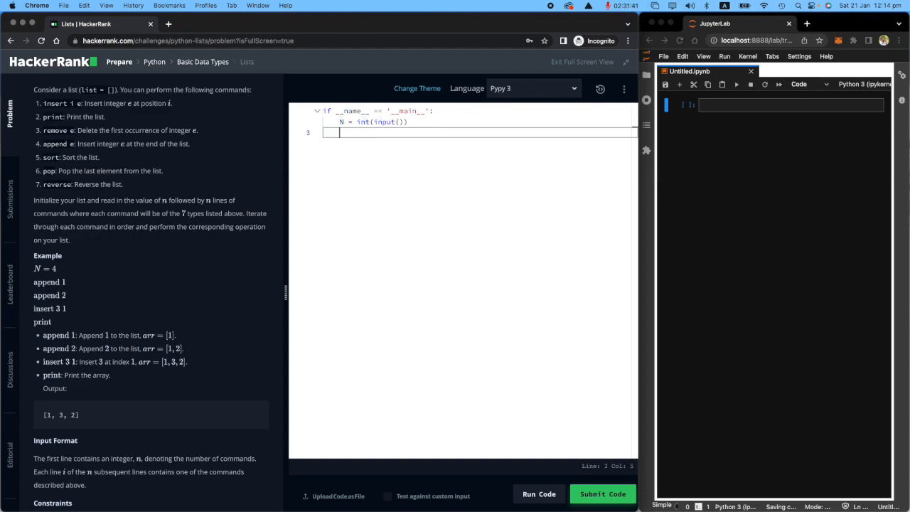
text(for)
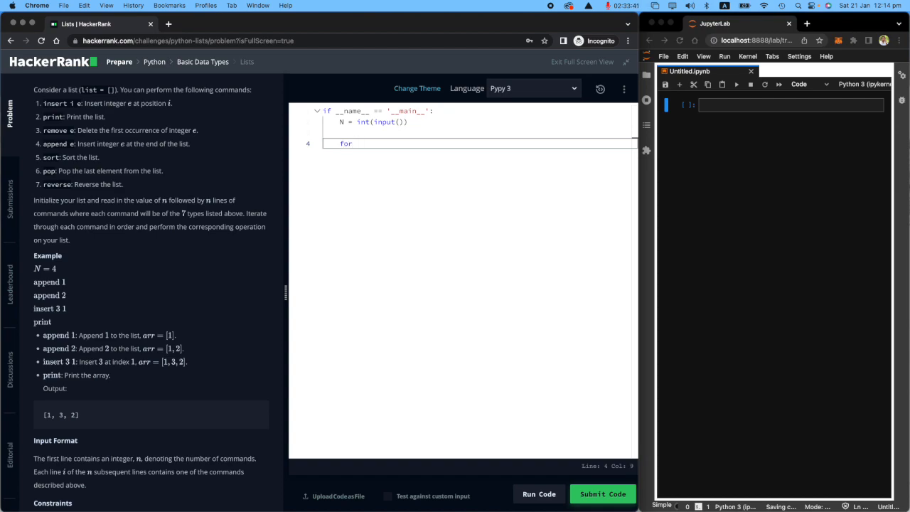
mouse_move(367, 148)
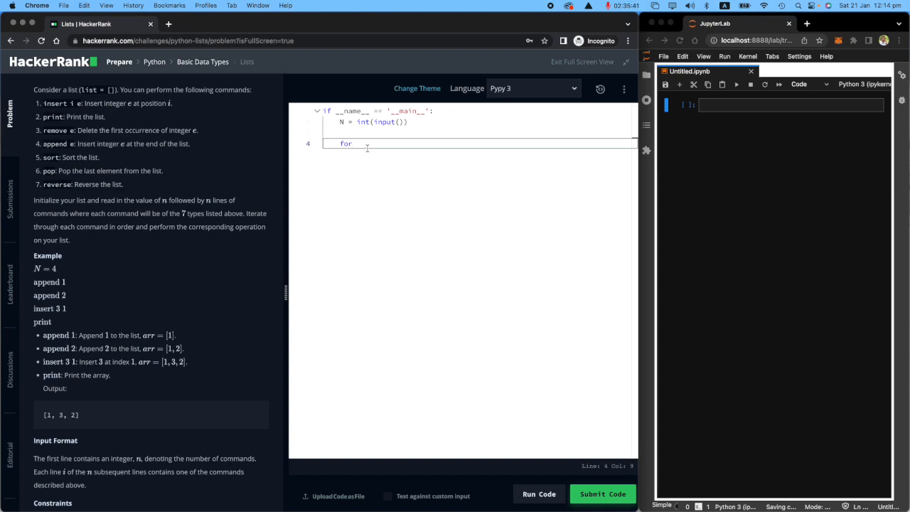
double_click(346, 144)
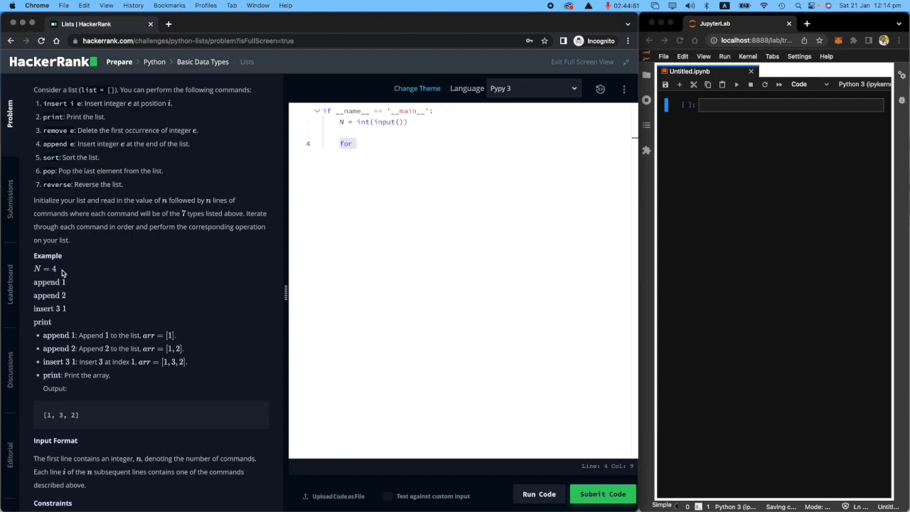
mouse_move(45, 300)
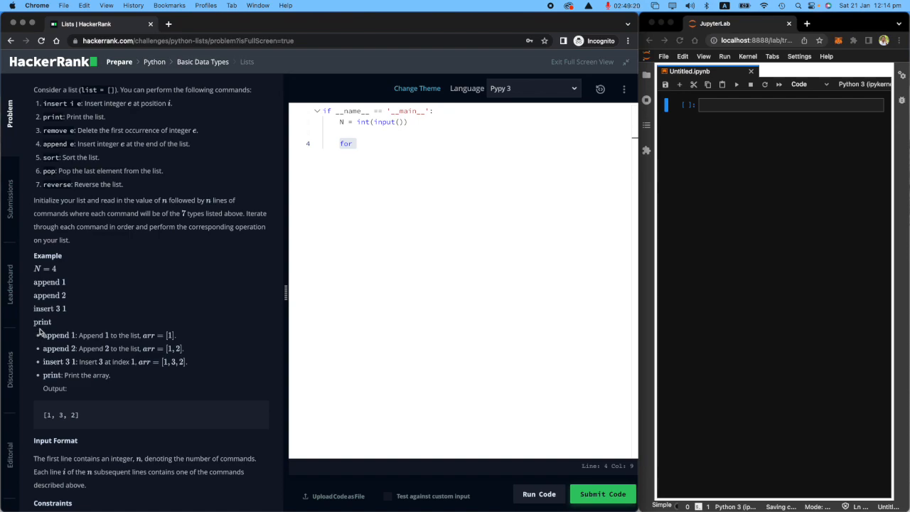
mouse_move(76, 305)
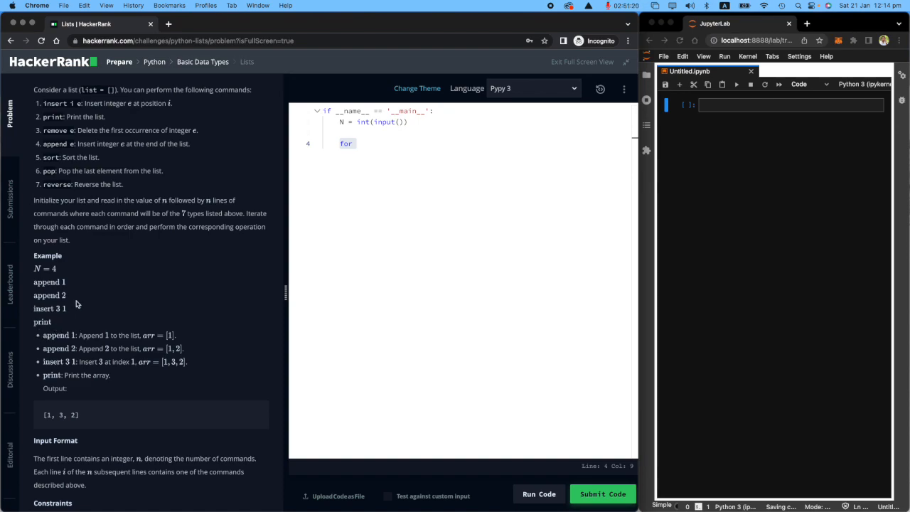
Step: Bring Sample Input 0 with its 12 commands into view
scroll(down, 3)
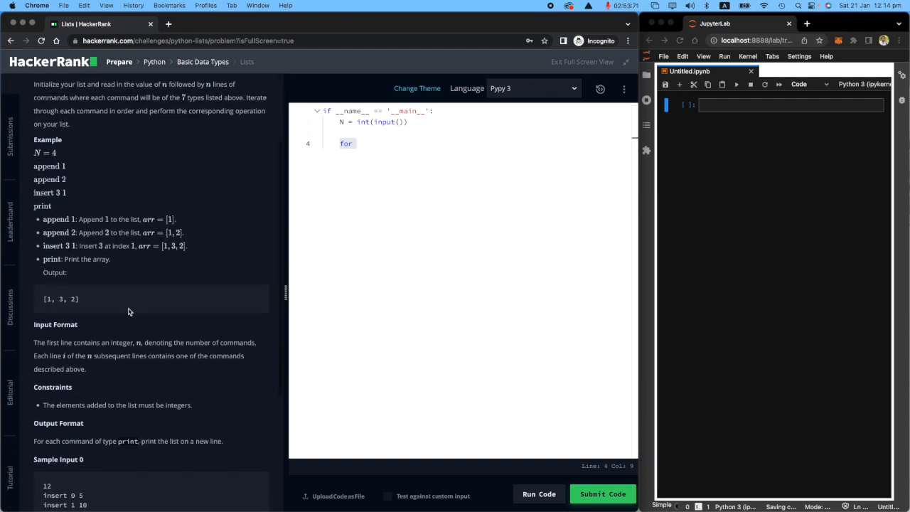
scroll(down, 3)
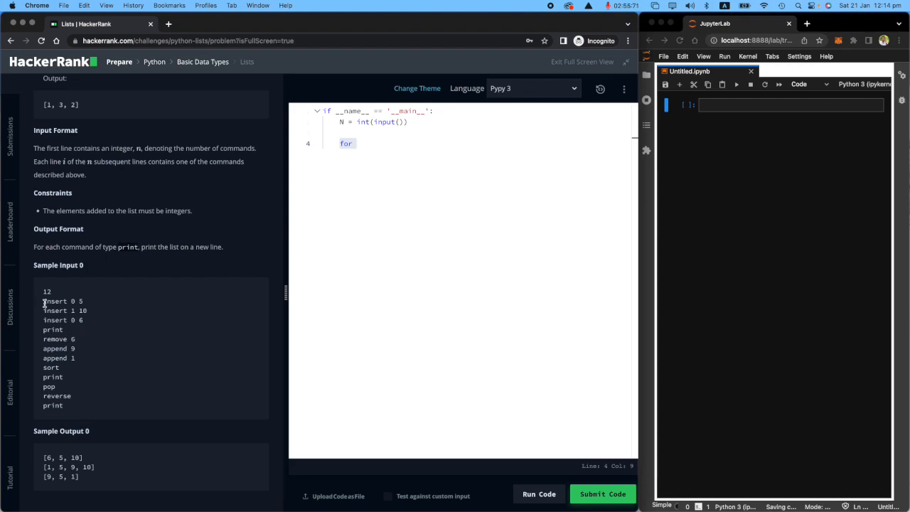
double_click(46, 292)
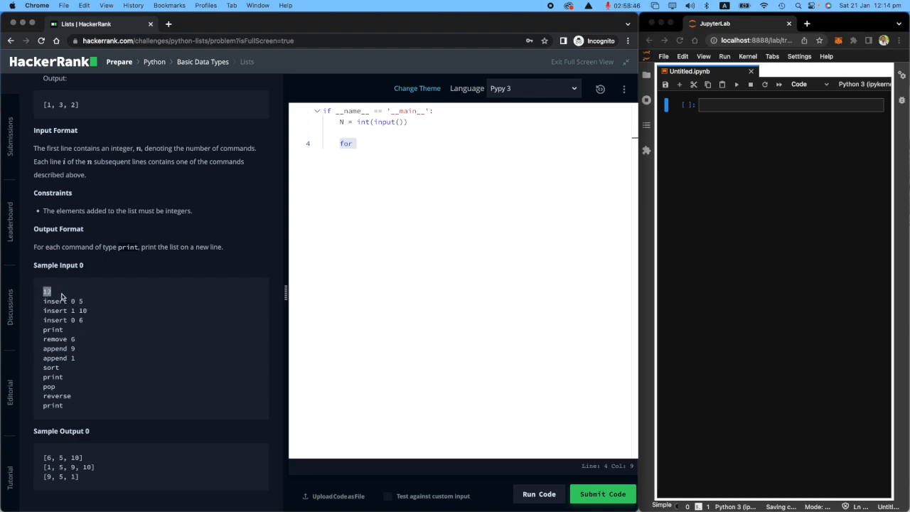
mouse_move(107, 321)
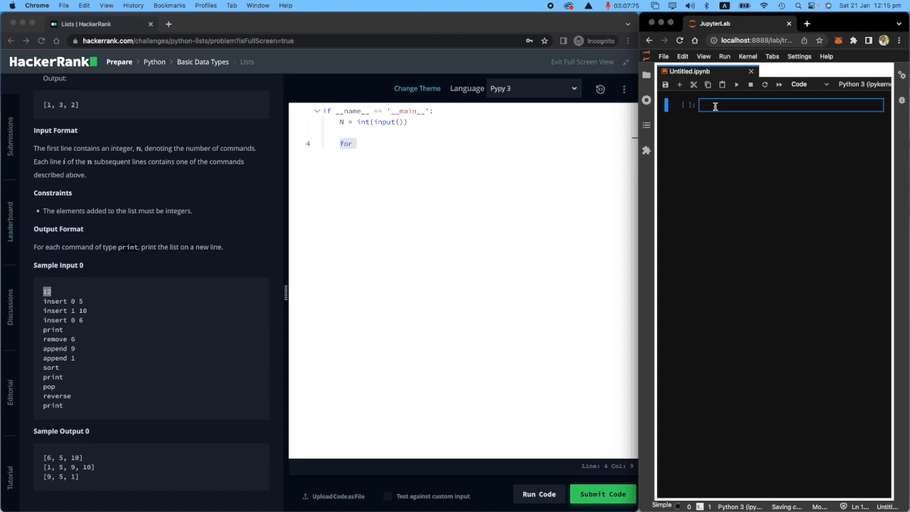
Step: Run a cell creating my_list, inserting 5, 10 and 6, then printing [6, 5, 10]
text(my_list = [)
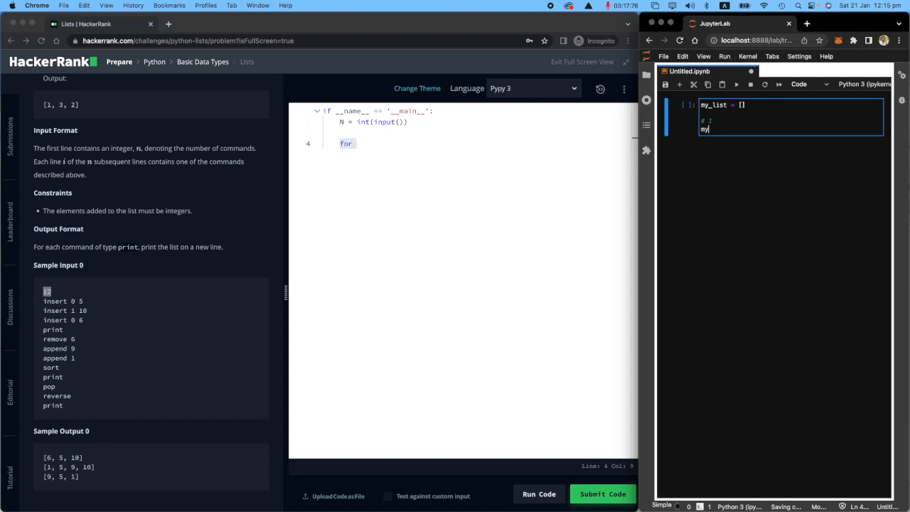
text(_list.in)
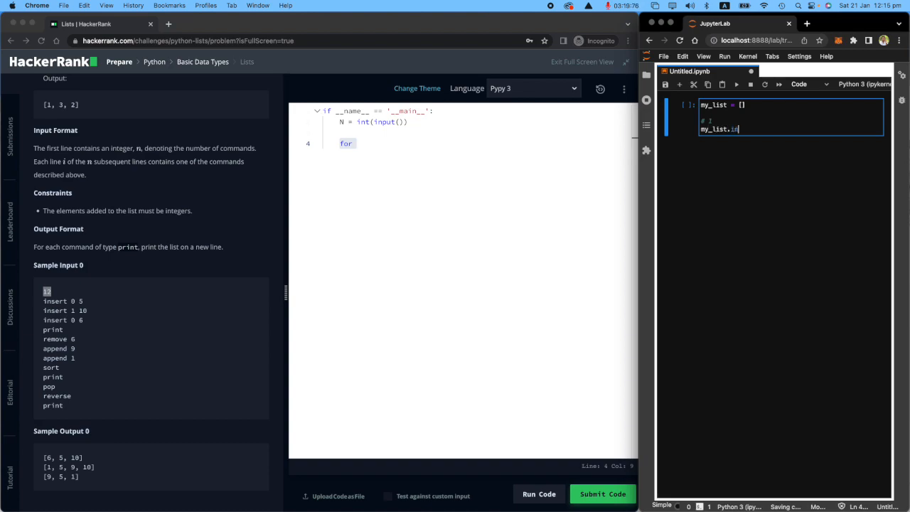
text(sert())
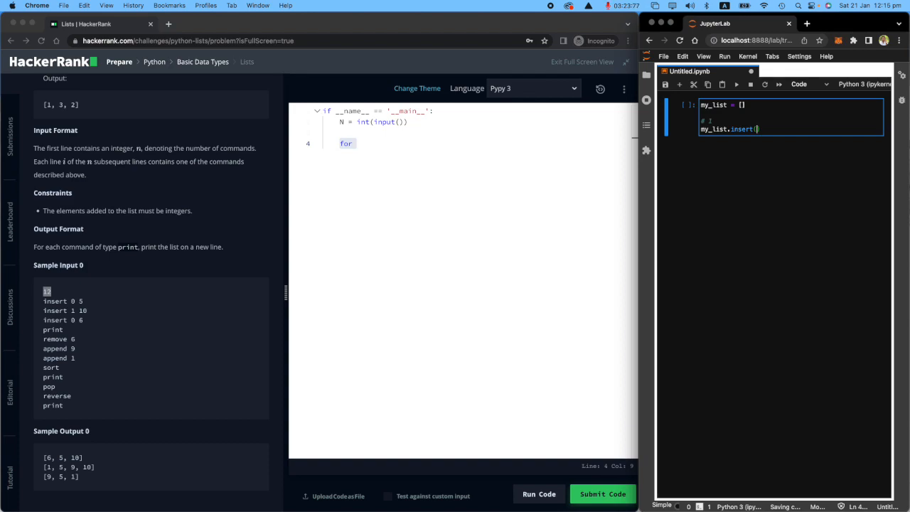
text(0, 5))
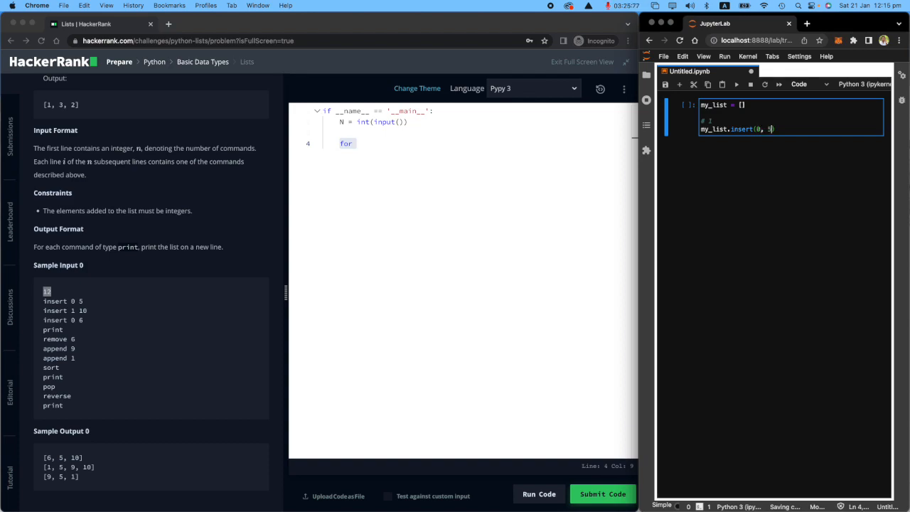
text())
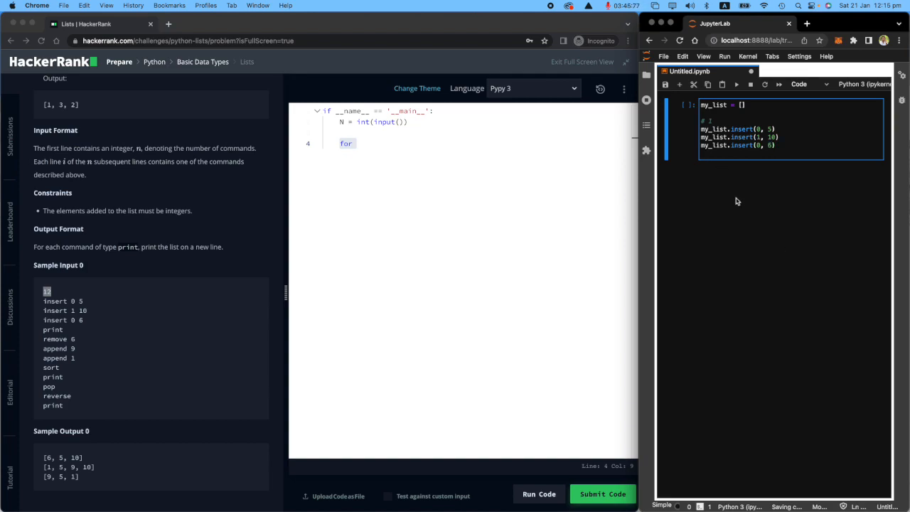
text(print(my_list))
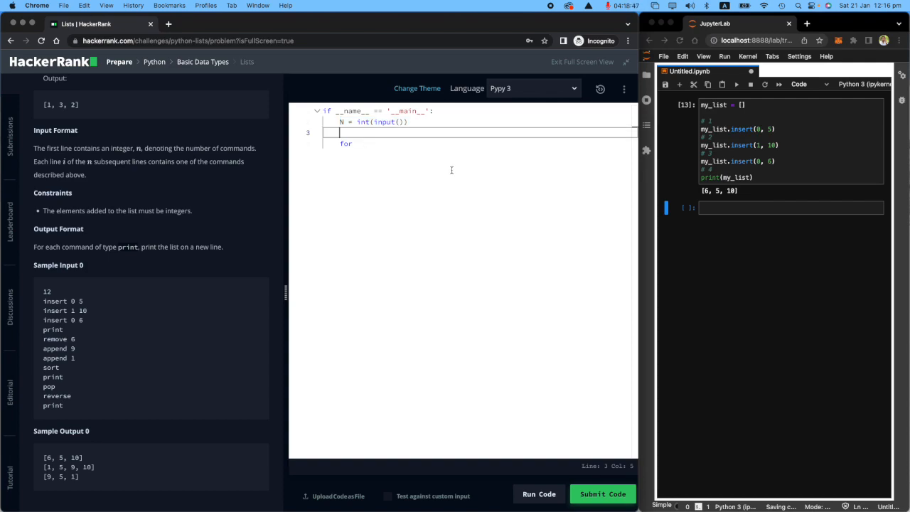
Step: Write my_list = [] and a loop for iteration in range(N): after reading N
text(my)
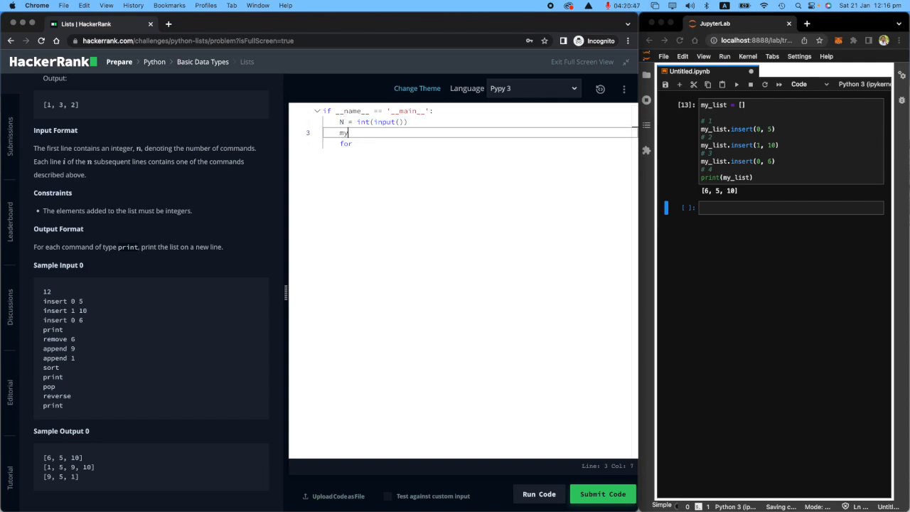
text(_list)
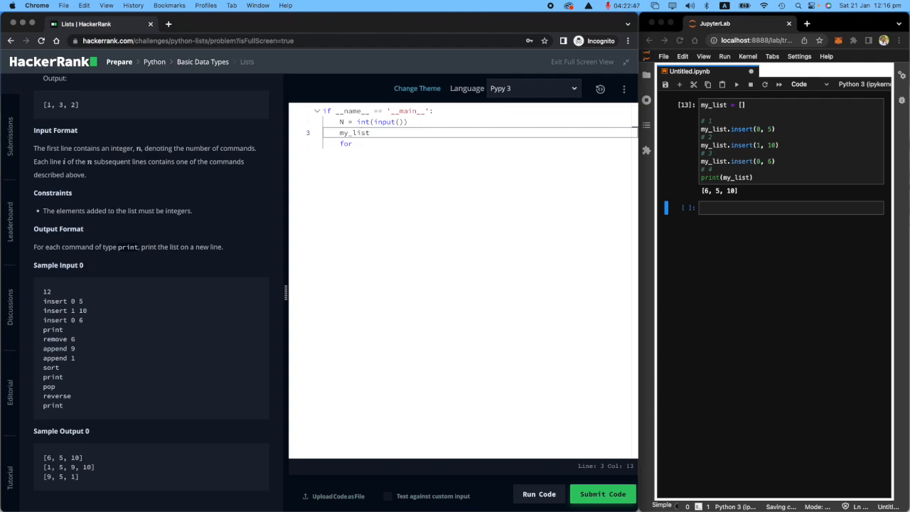
text(= [])
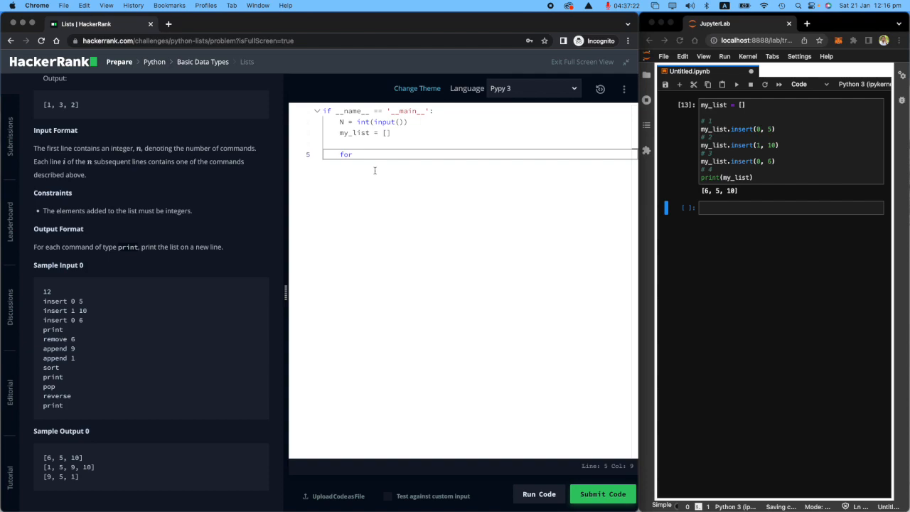
text(iteration)
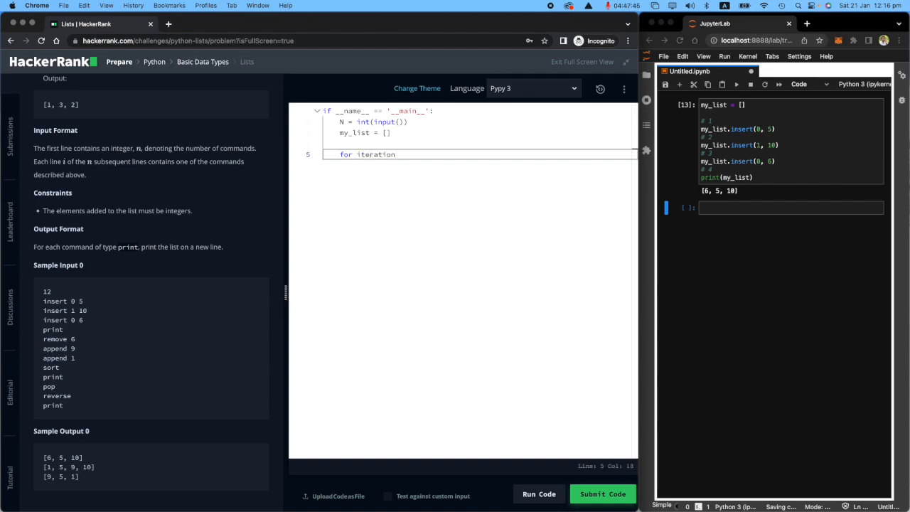
text(in)
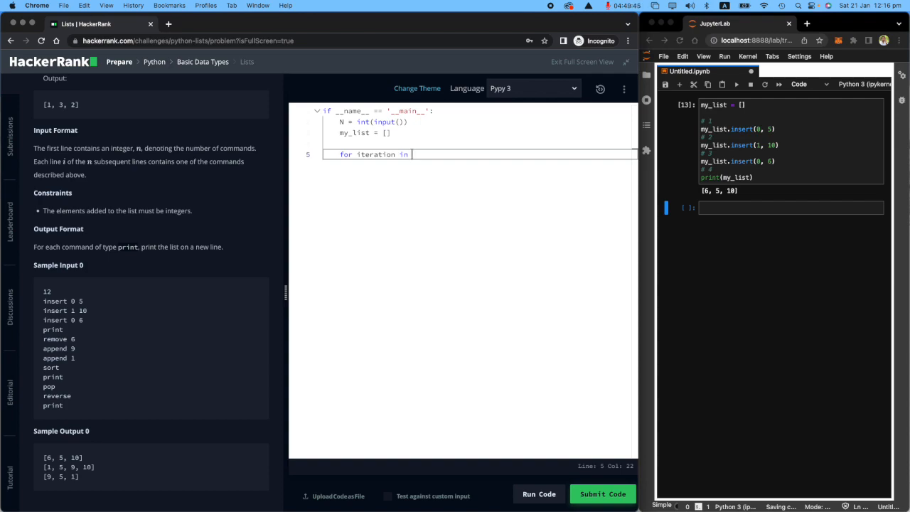
text(range())
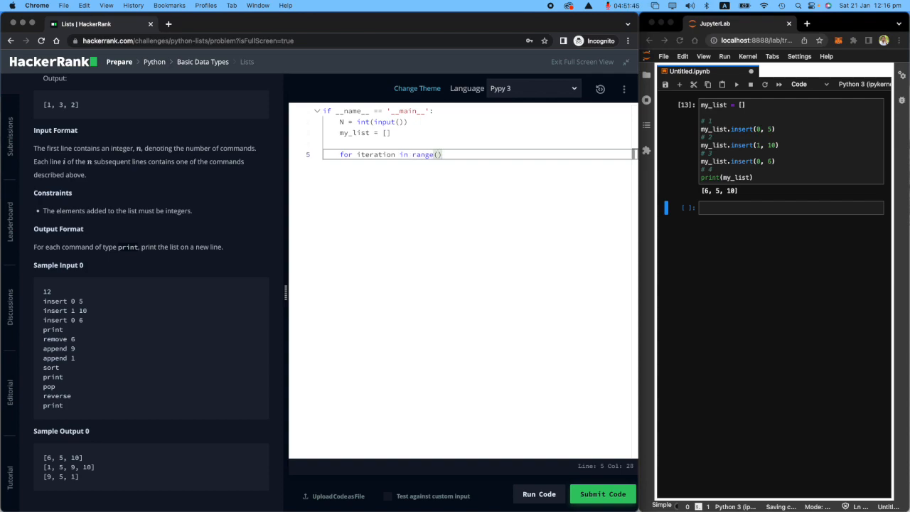
text(N):)
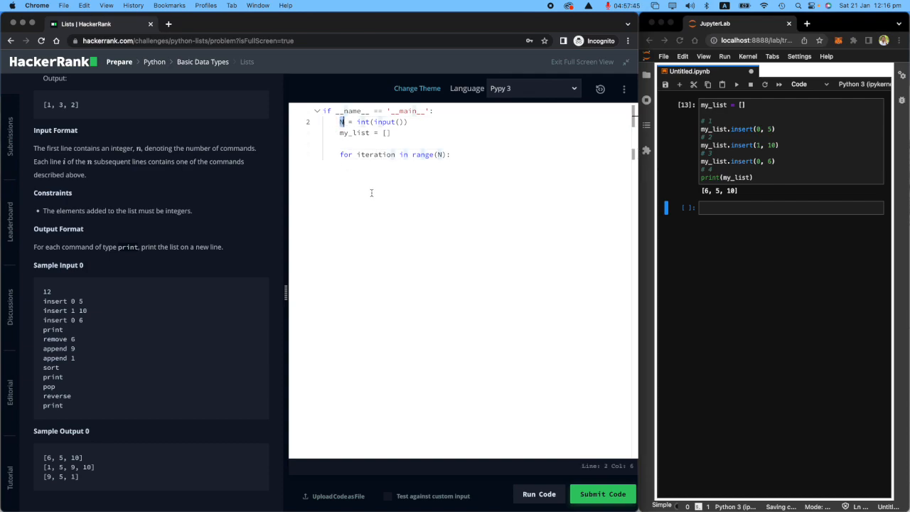
Step: Inside the loop read each command as user_input = input().split()
click(449, 153)
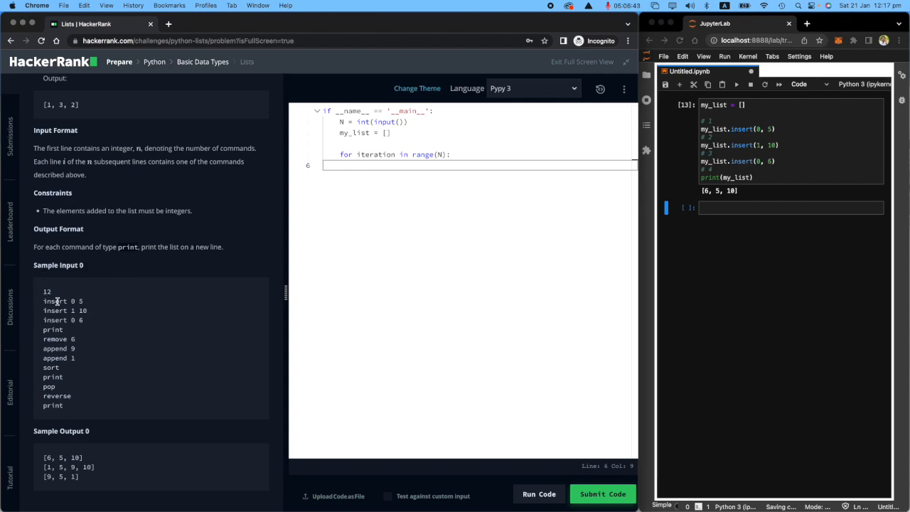
double_click(63, 301)
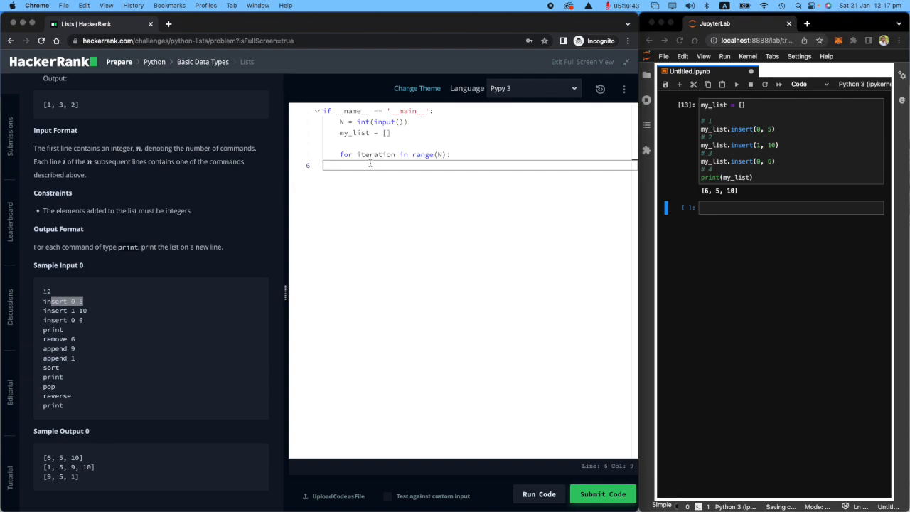
text(user)
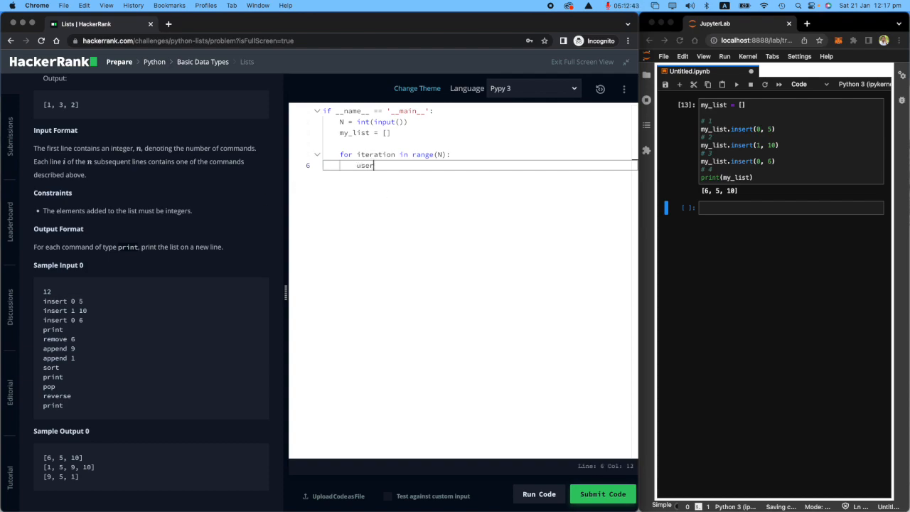
text(_input =)
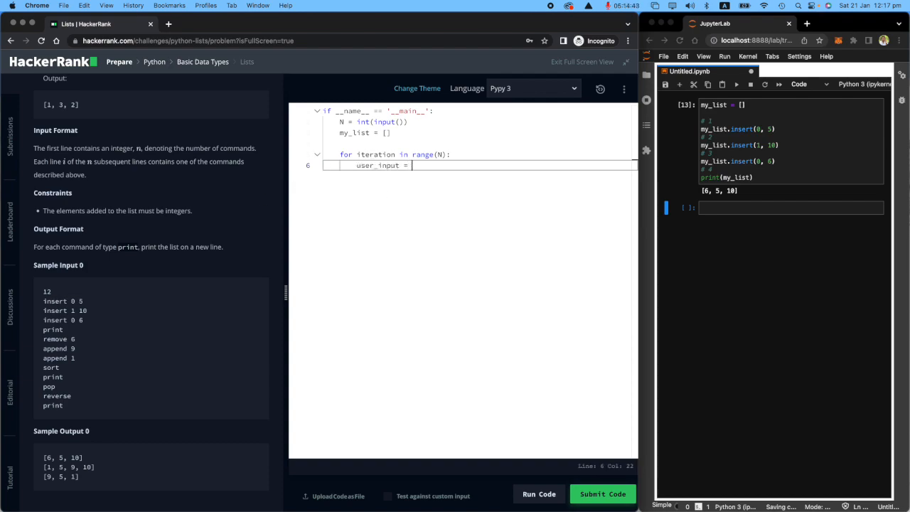
text(input())
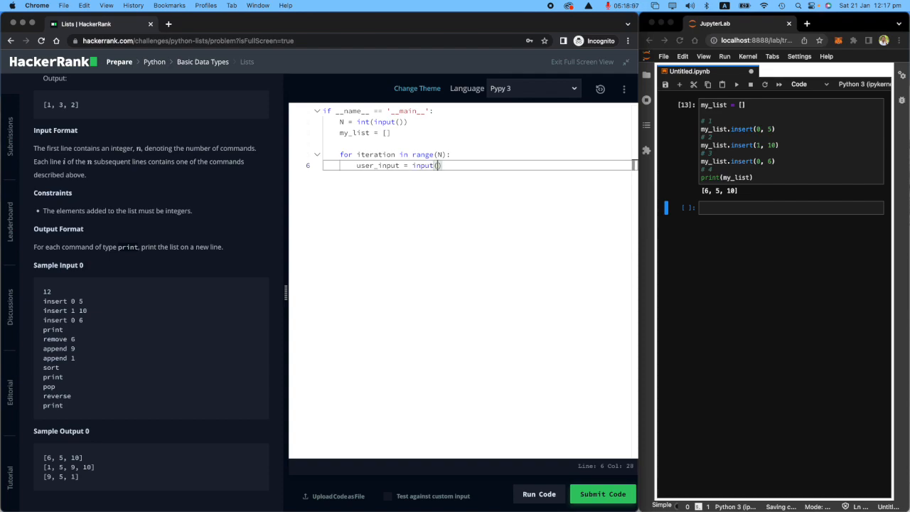
text(.split())
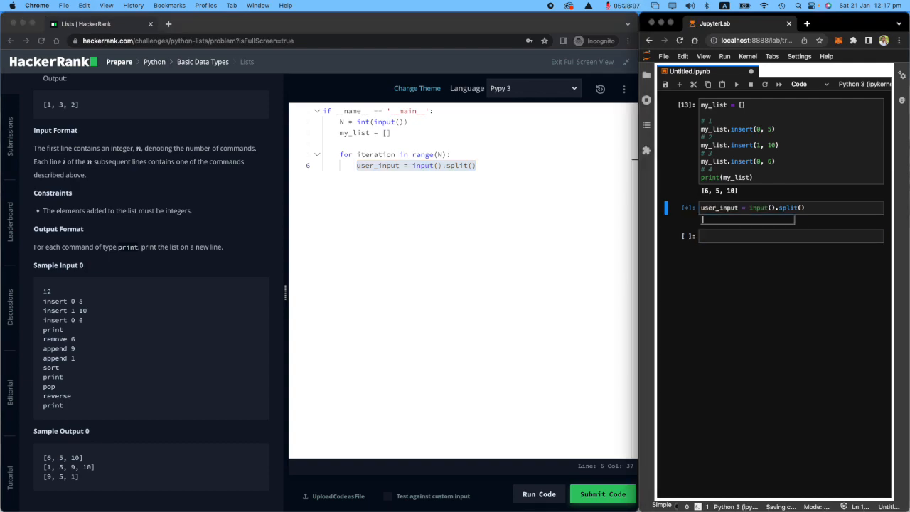
Step: Feed 'insert 1 5' to input().split() in a cell, confirming ['insert', '1', '5']
text(insert)
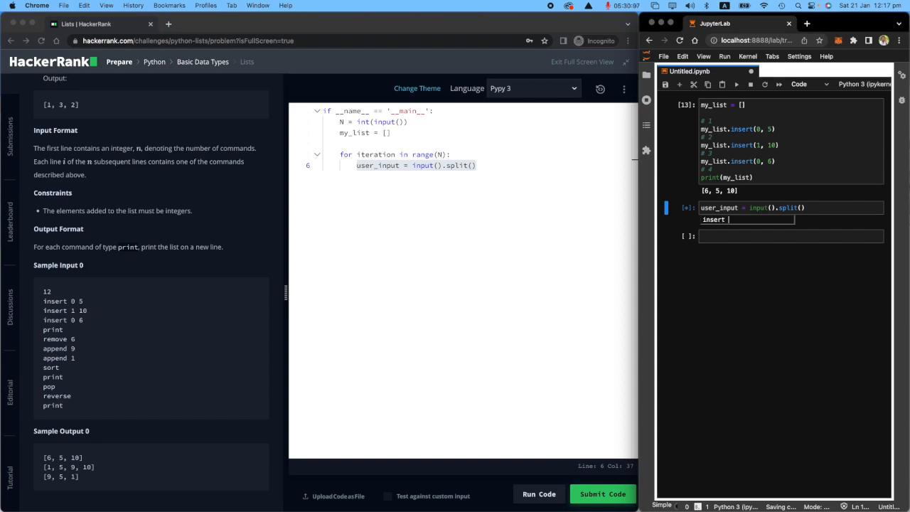
text(1 5)
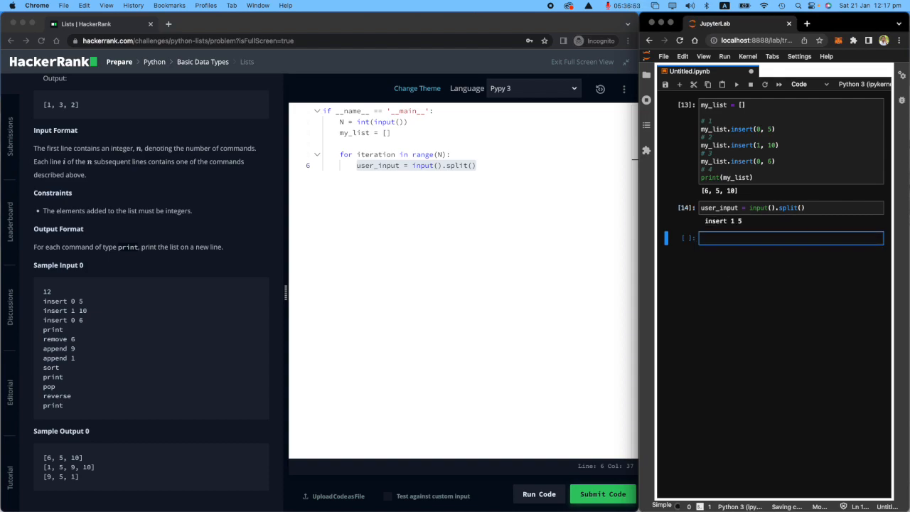
text(user_input)
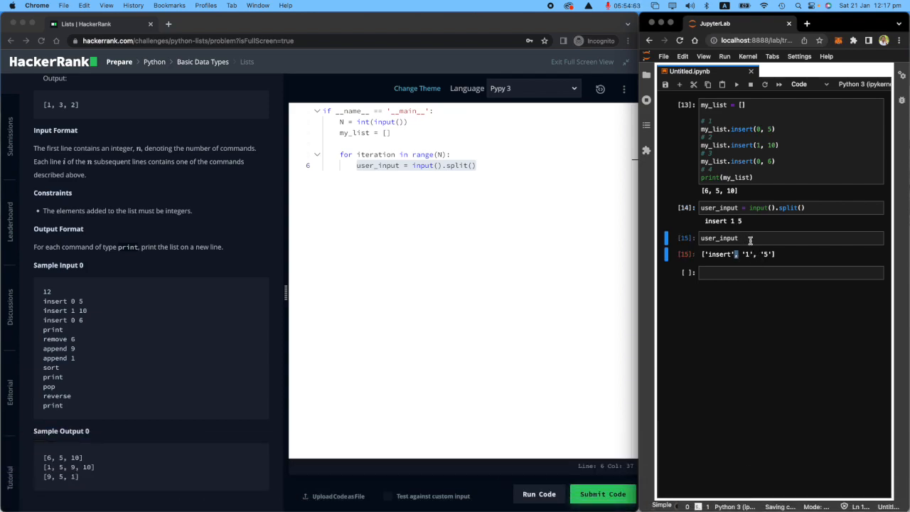
double_click(415, 165)
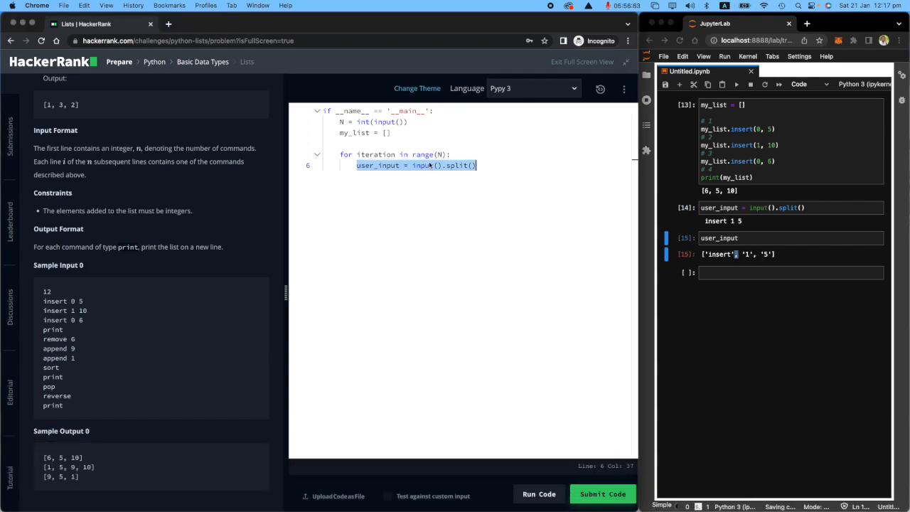
click(476, 165)
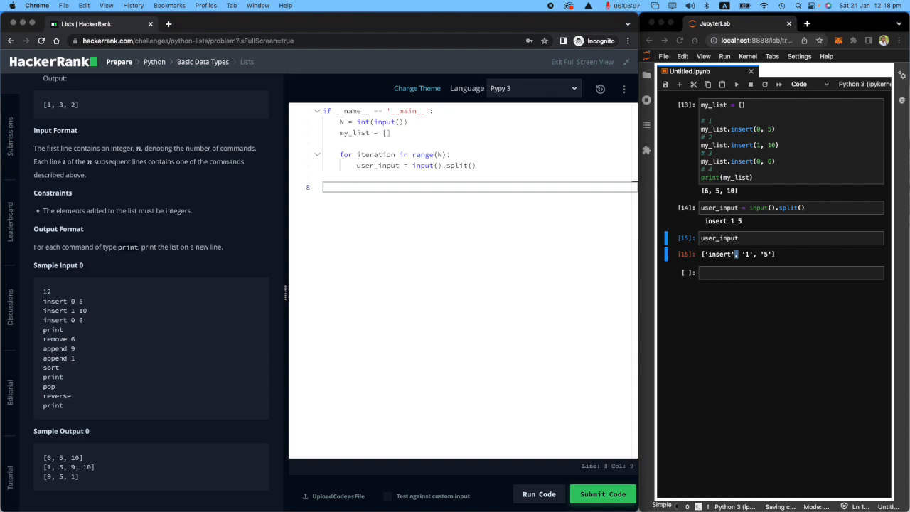
Step: Add the branch if user_input[0] == 'insert': inside the loop
text(if)
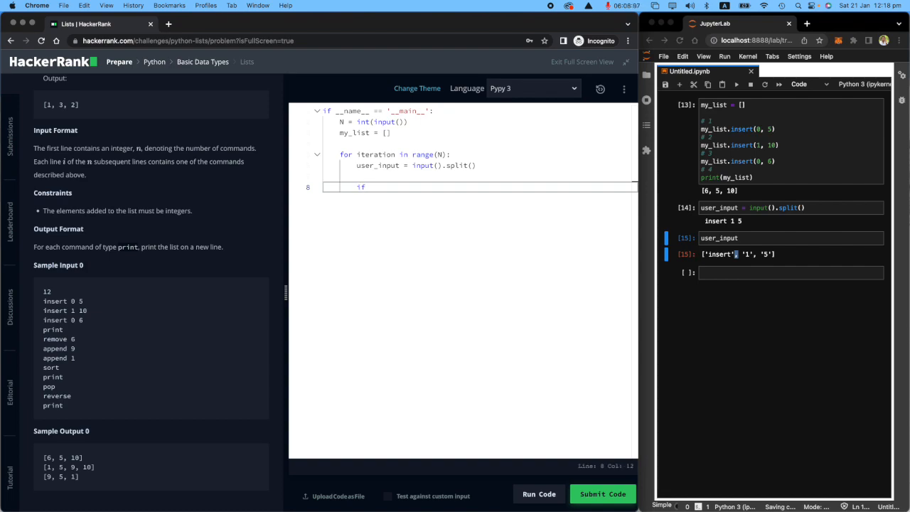
text(user_in)
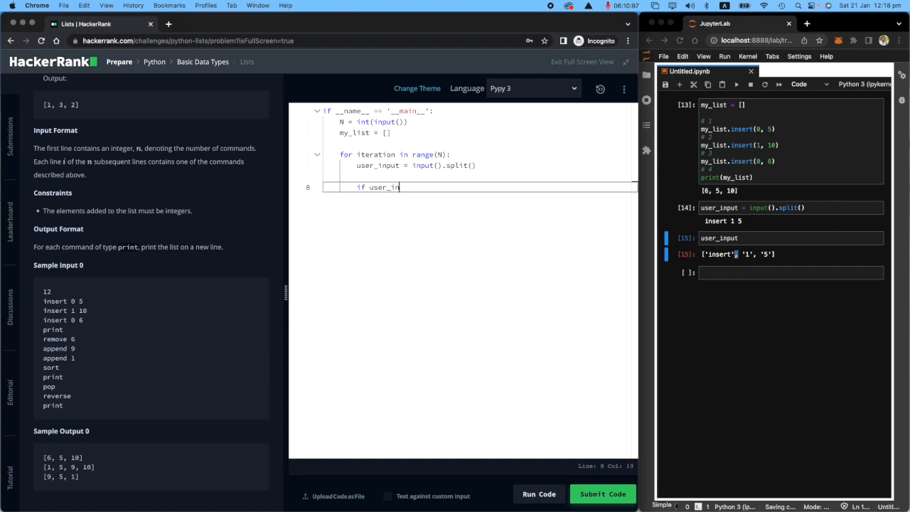
text(put)
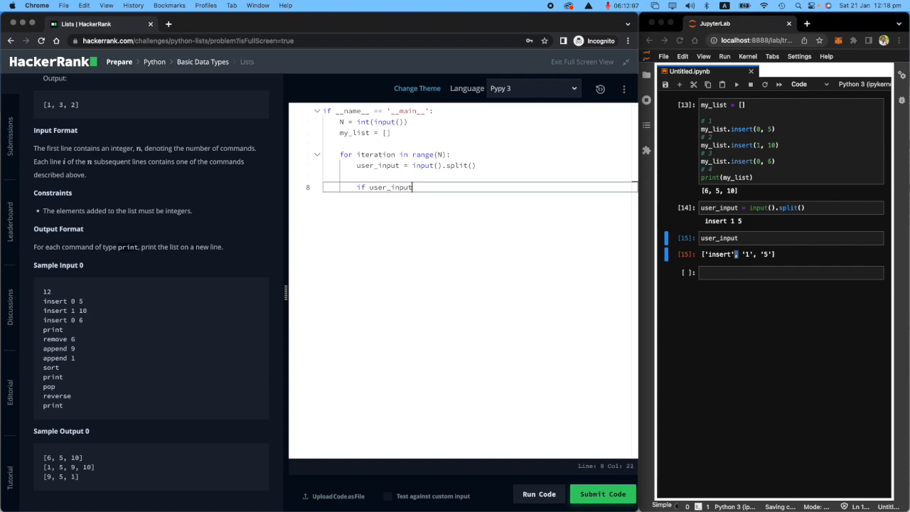
text([0] ==)
click(792, 273)
text(user_input[0)
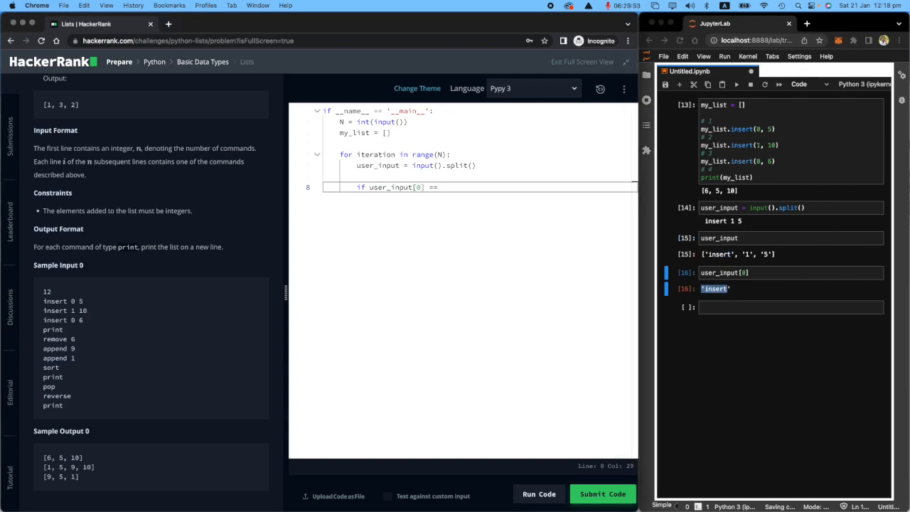
text('insert')
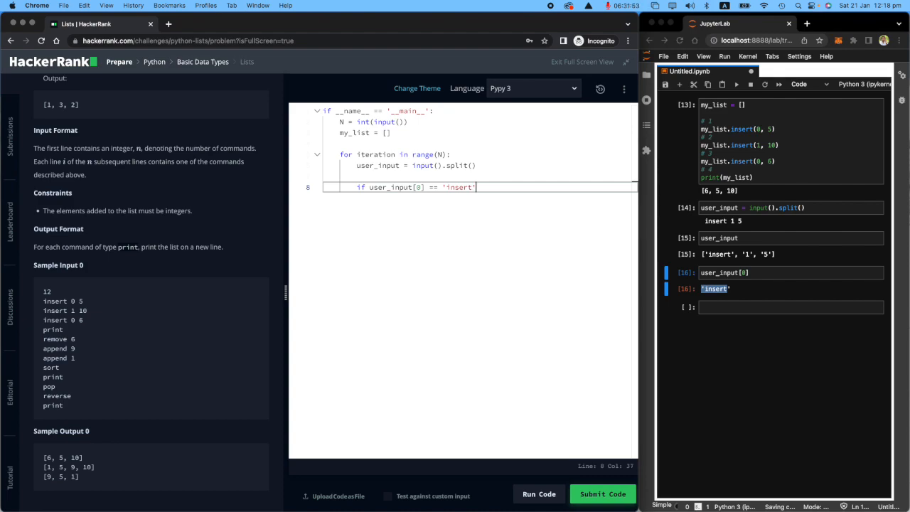
text(:)
text(my)
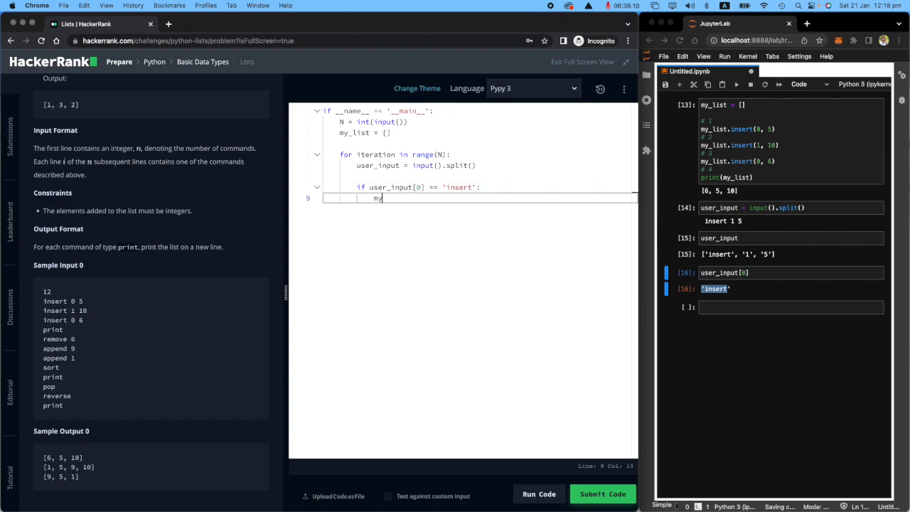
Step: Call my_list.insert(user_input[1], user_input[2]) under the insert branch
text(_list.i)
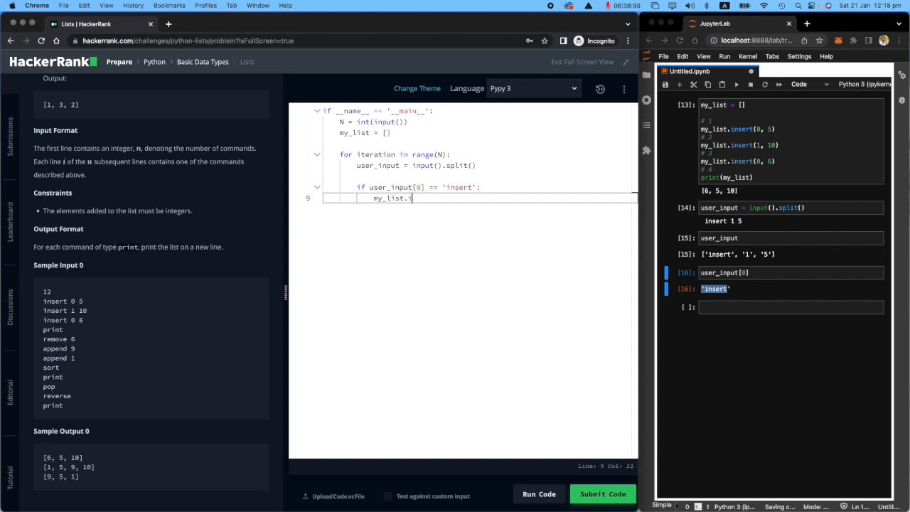
text(insert())
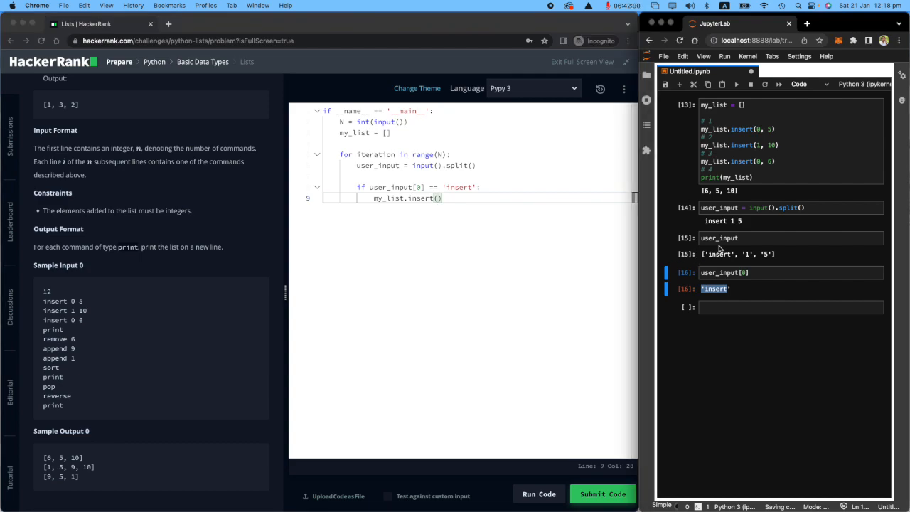
click(788, 237)
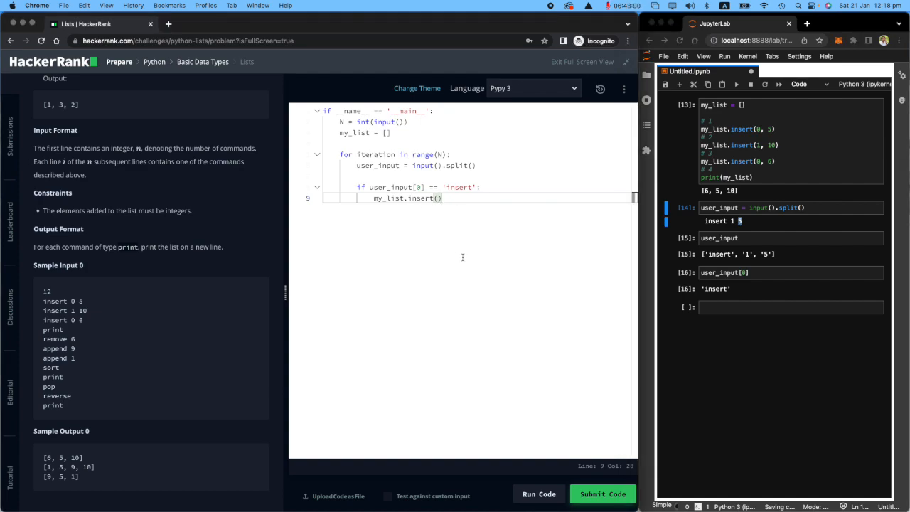
text(user_input[)
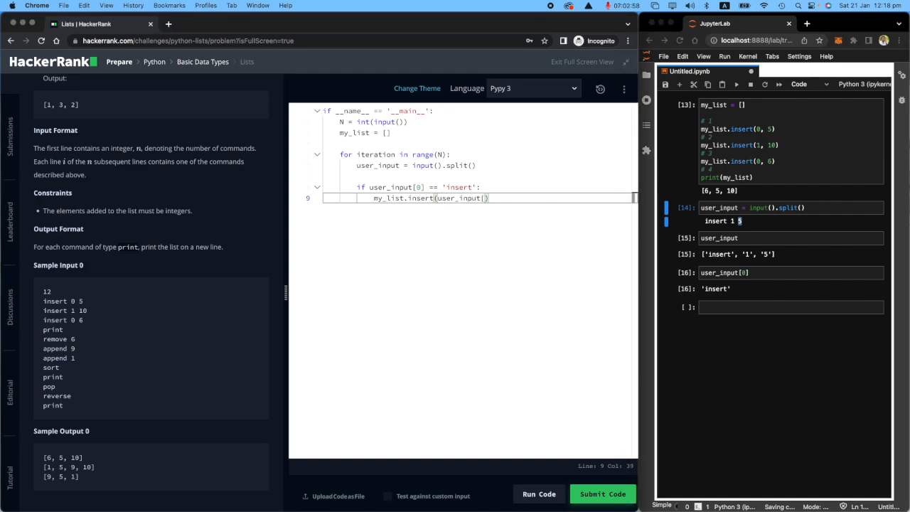
text(1)
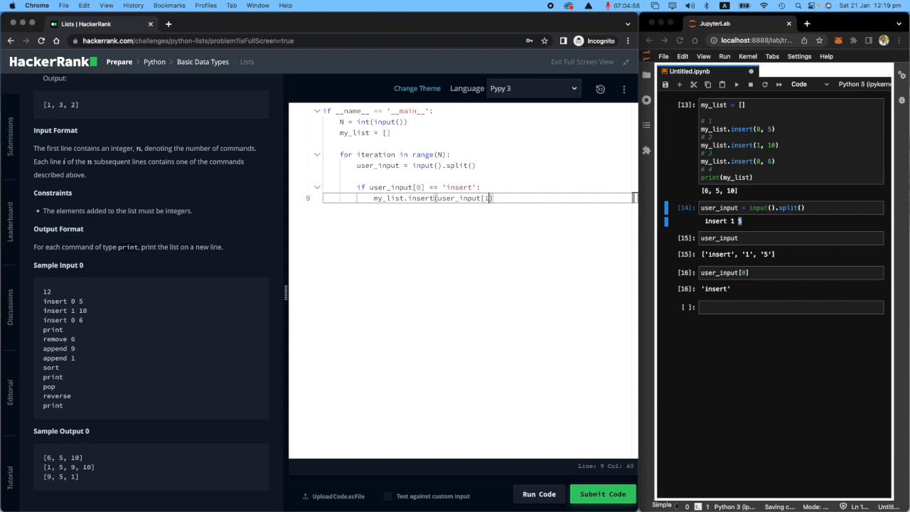
text(])
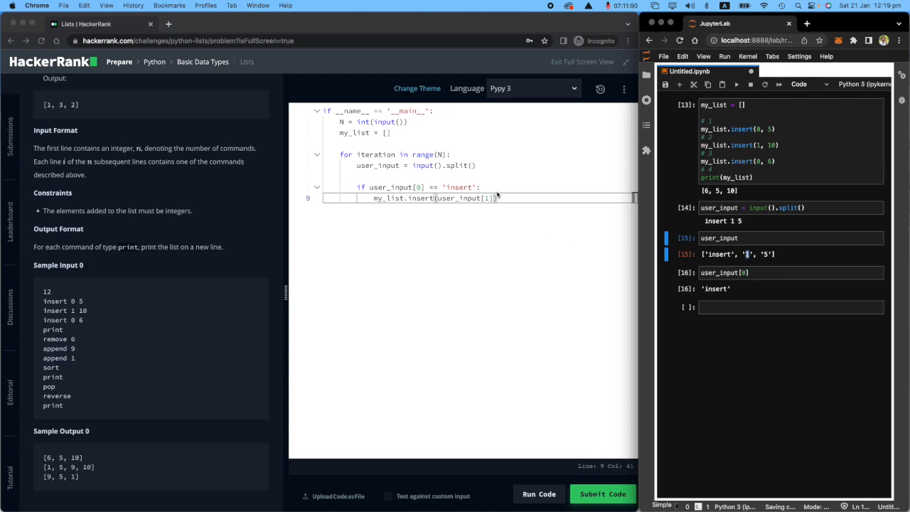
text(, user_input[2)
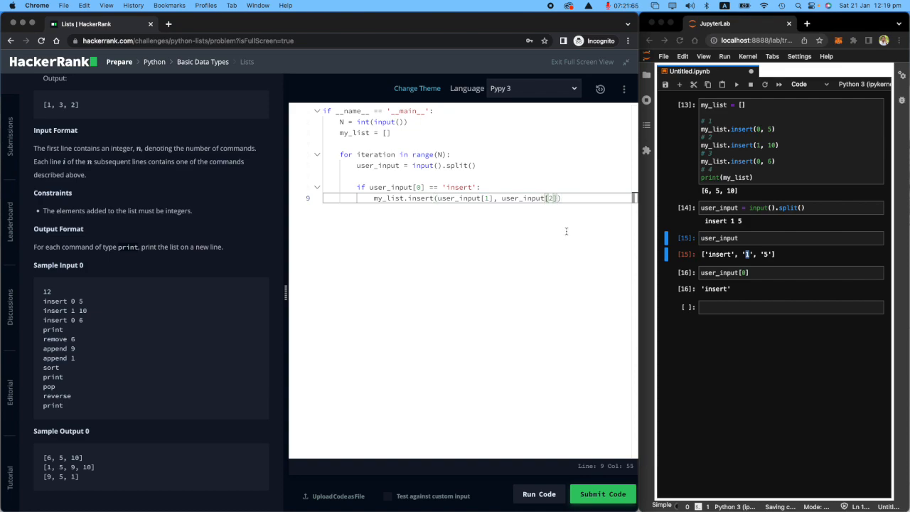
Step: Add an elif branch for 'print' that calls print(my_list)
scroll(up, 3)
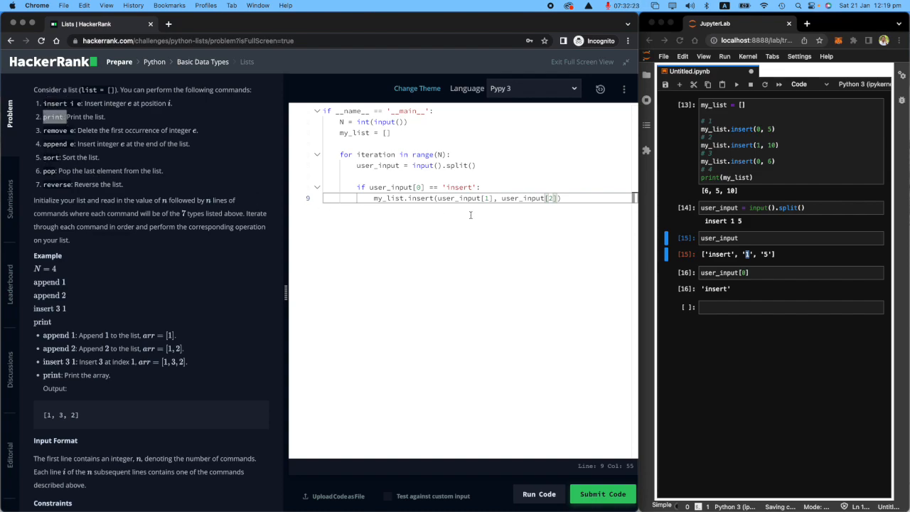
text(elif)
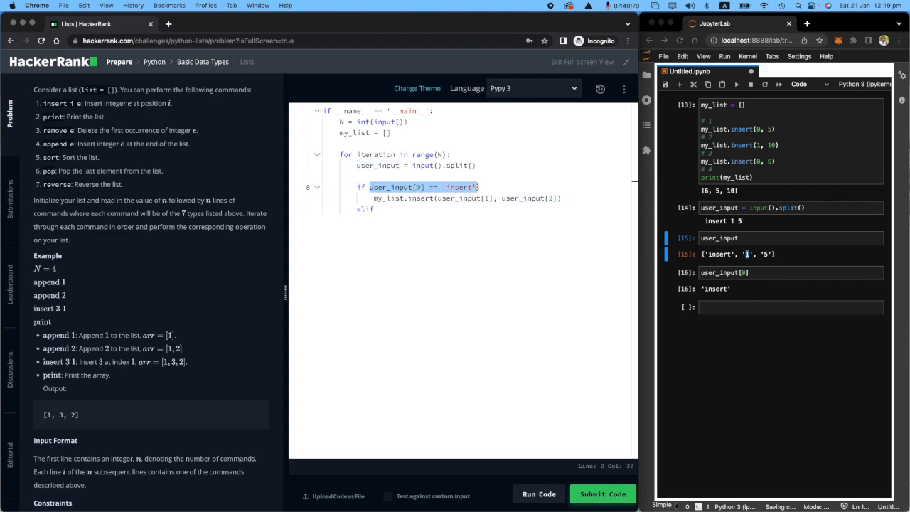
click(381, 208)
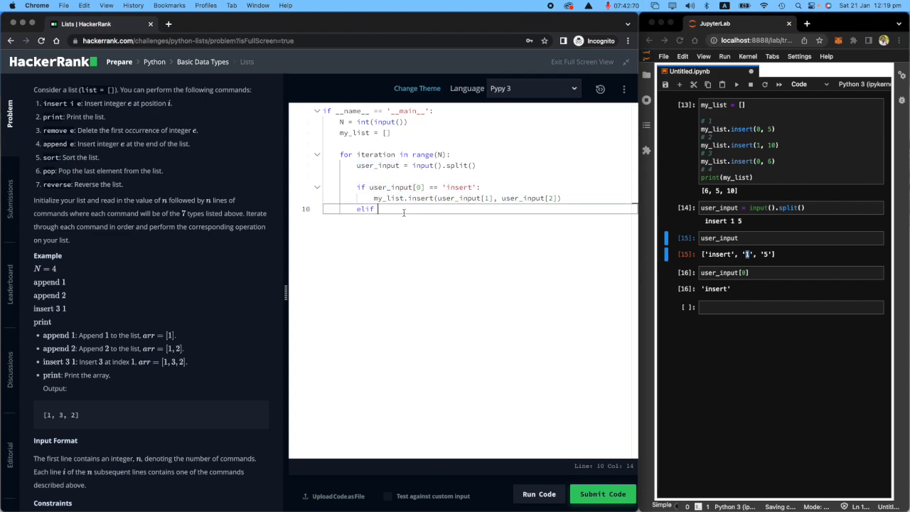
text(user_input[0] == 'insert')
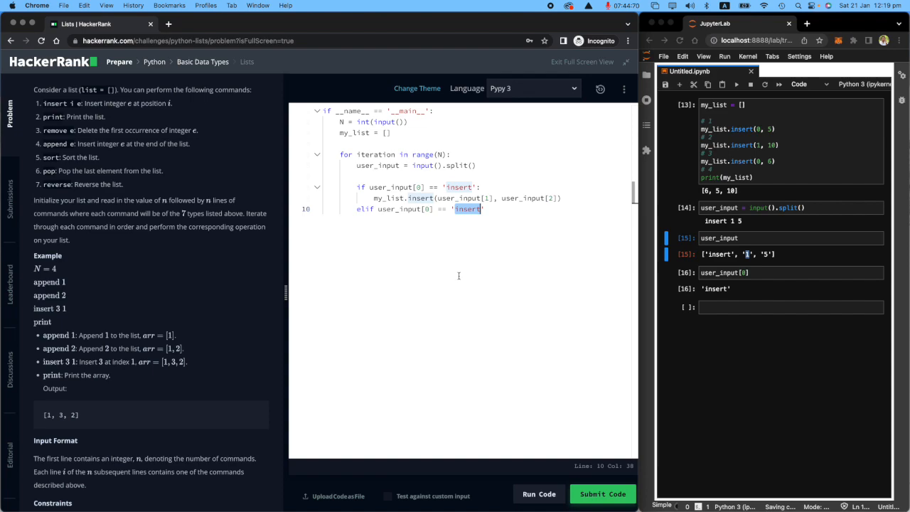
text(print)
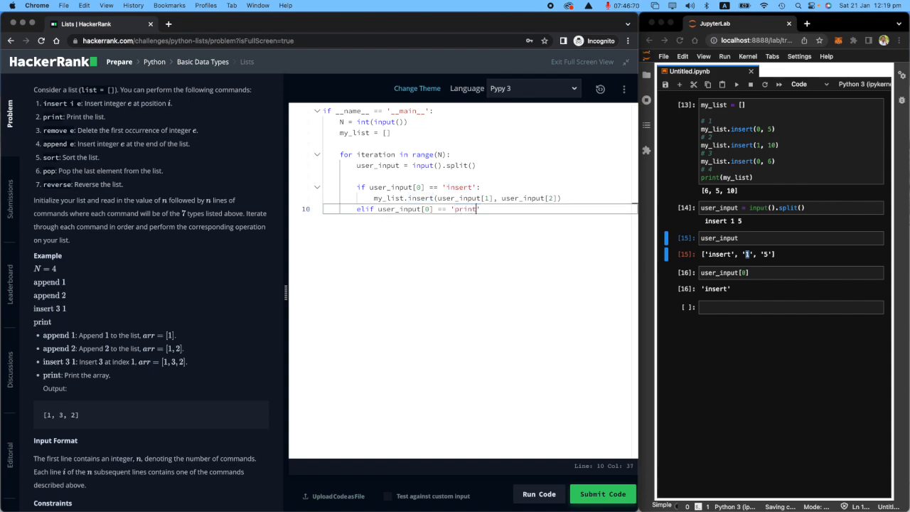
text(print)
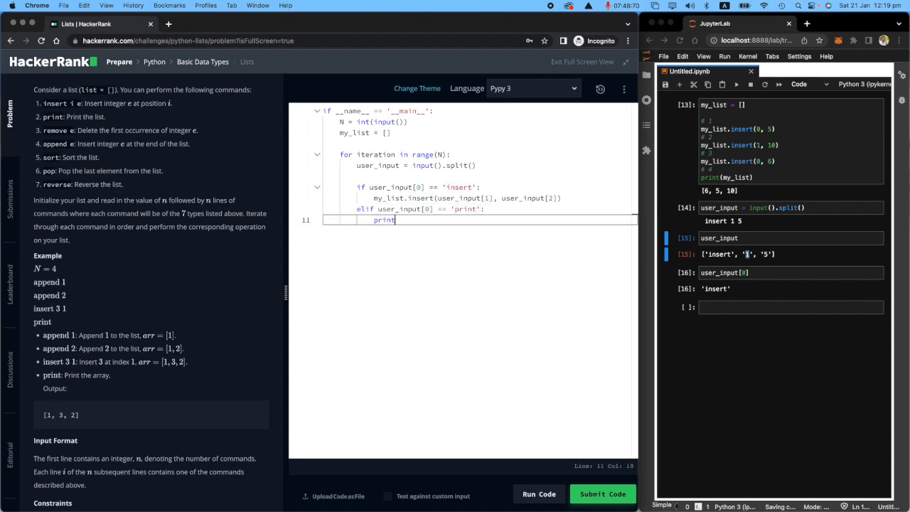
text((my_list))
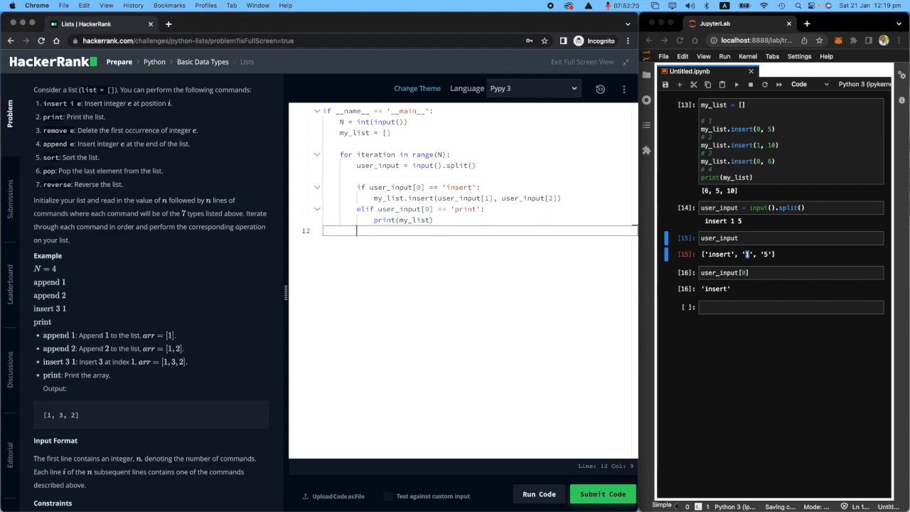
Step: Add an elif branch for 'remove' calling my_list.remove(int(user_input[1]))
text(elif)
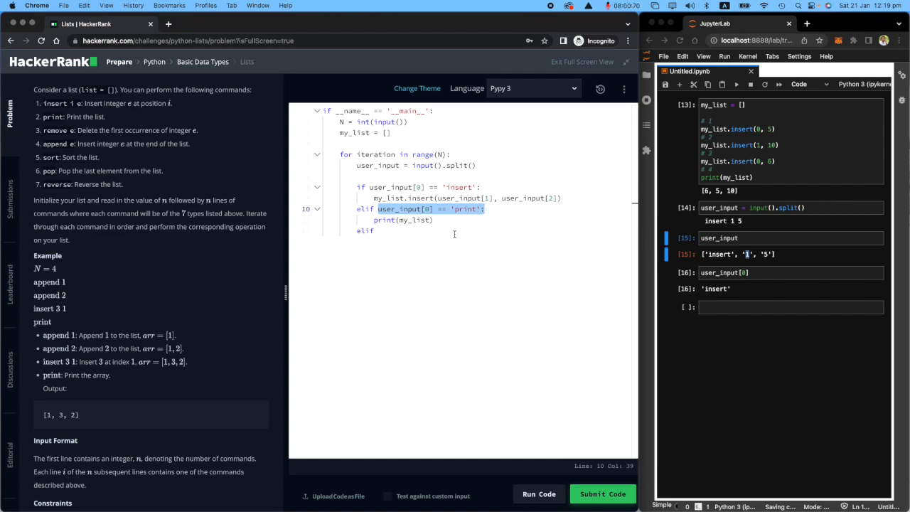
text(elif user_input[0] == 'print':)
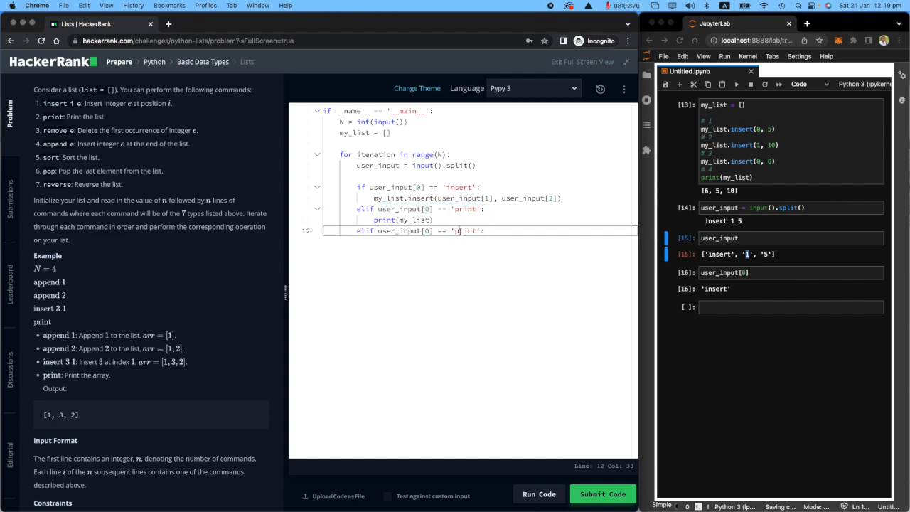
text(remove)
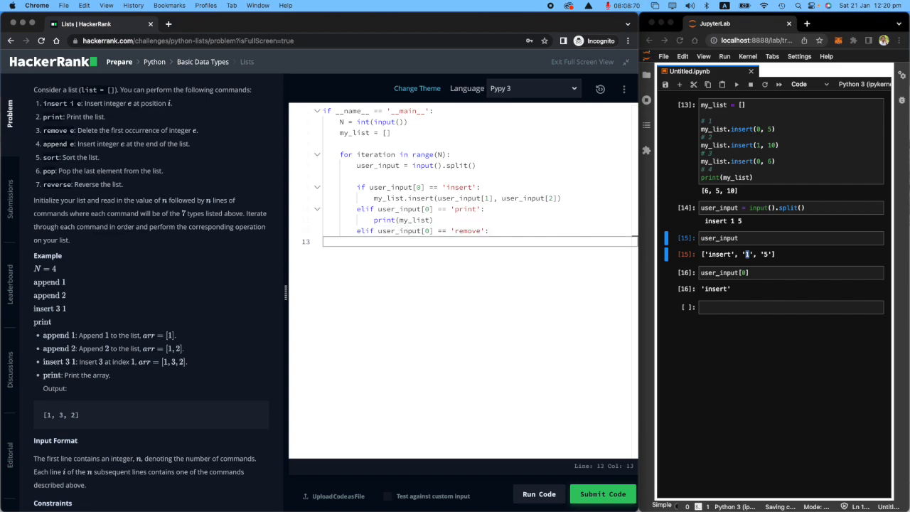
text(my_list)
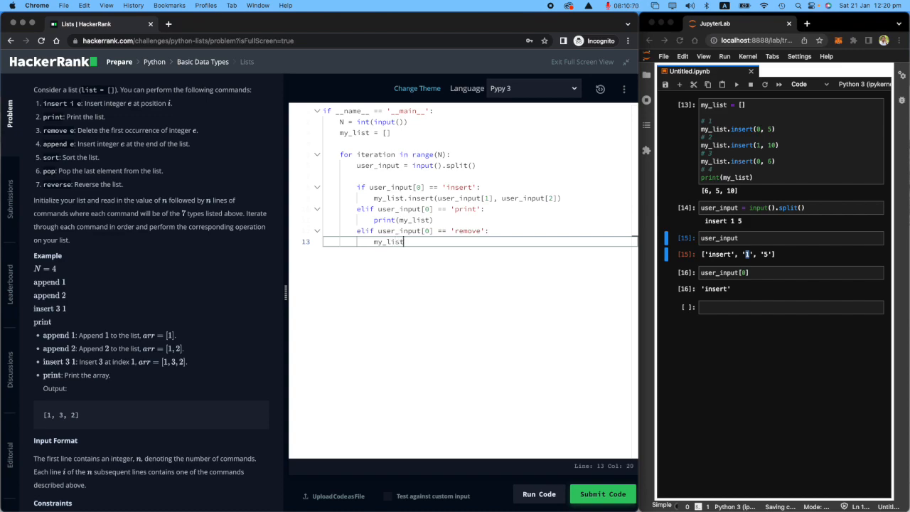
text(.remove)
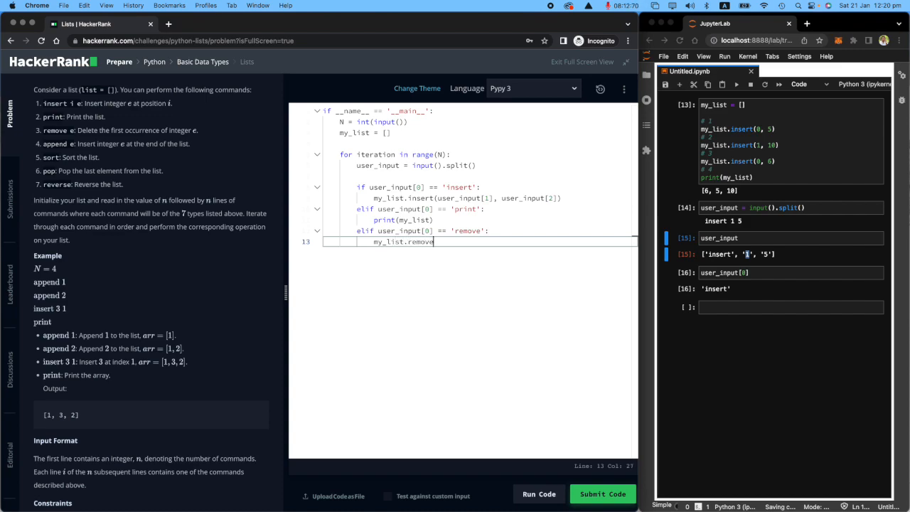
text((int())
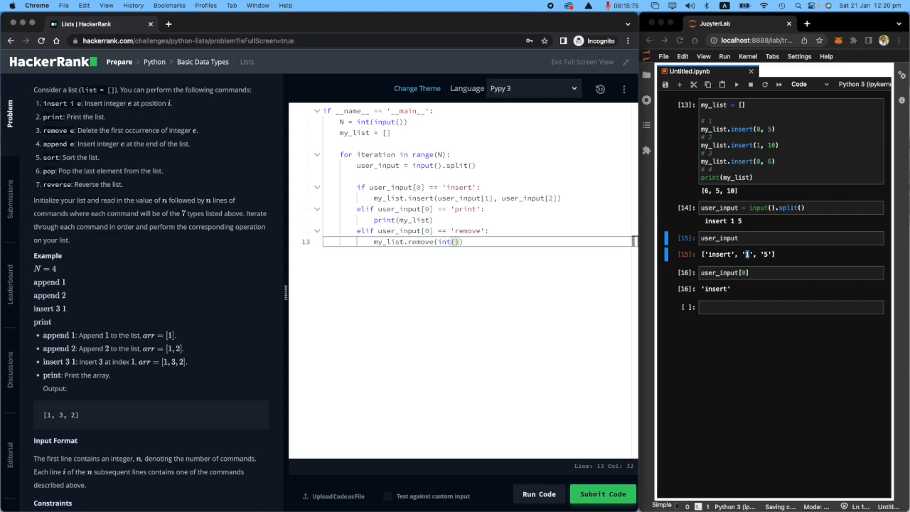
text(user_input[1)
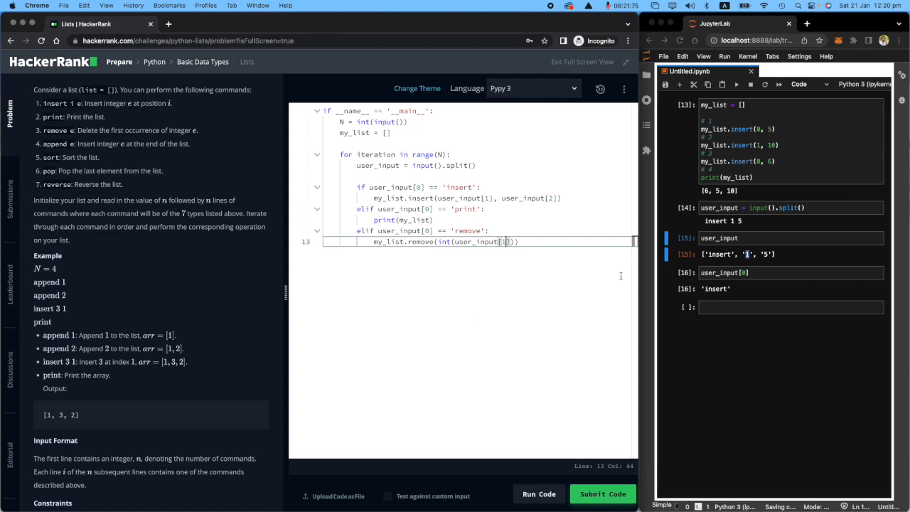
mouse_move(494, 256)
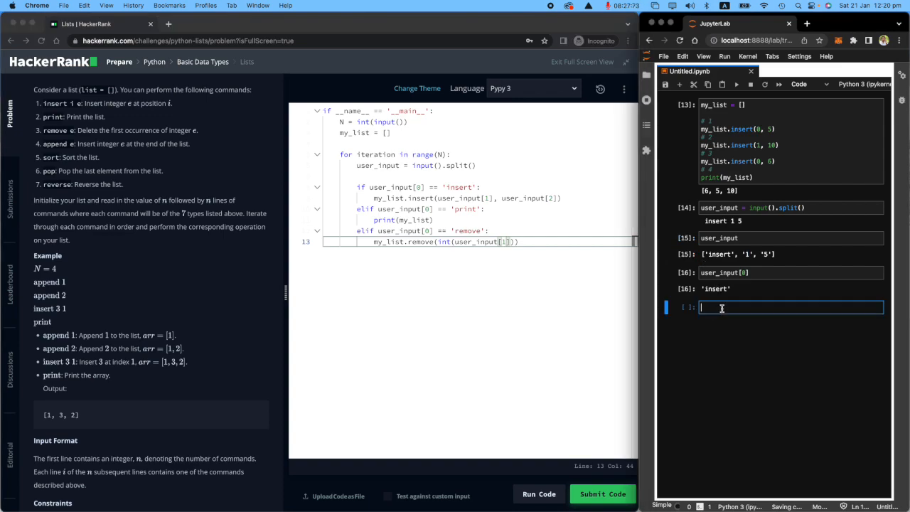
Step: Run a cell removing my_list[1] to print [6, 10], then begin an 'append' elif
text(my_list)
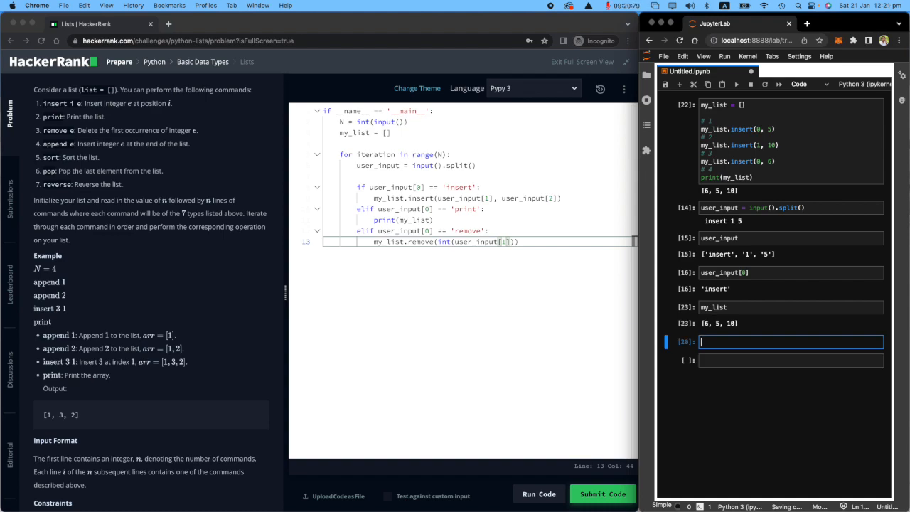
text(my_list.remove()
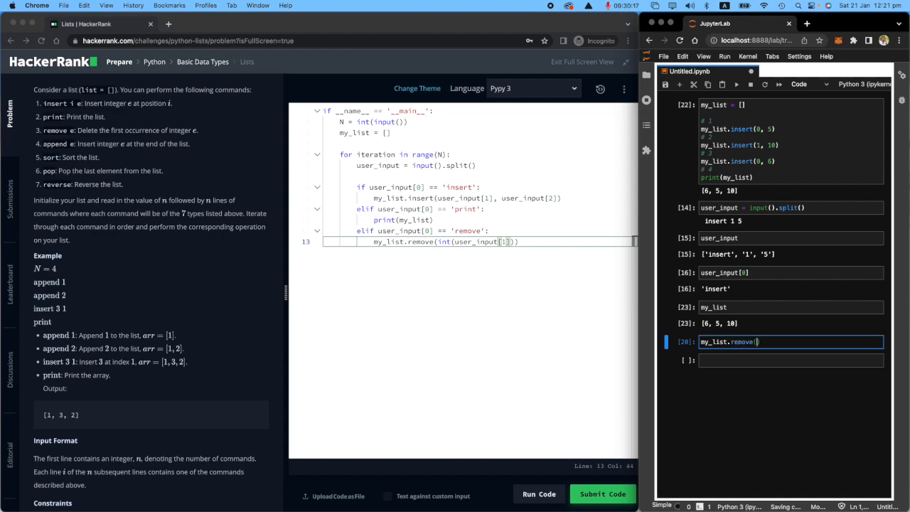
text(my_list)
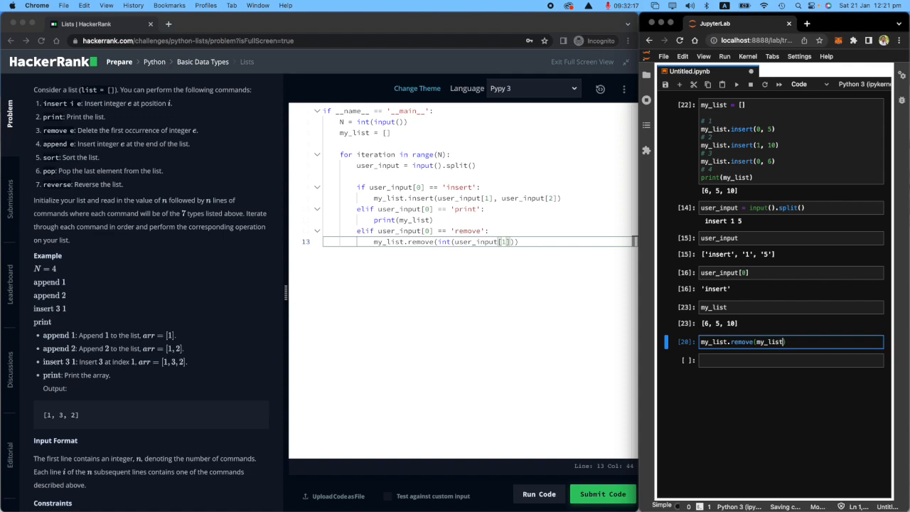
text([1])
text(pr)
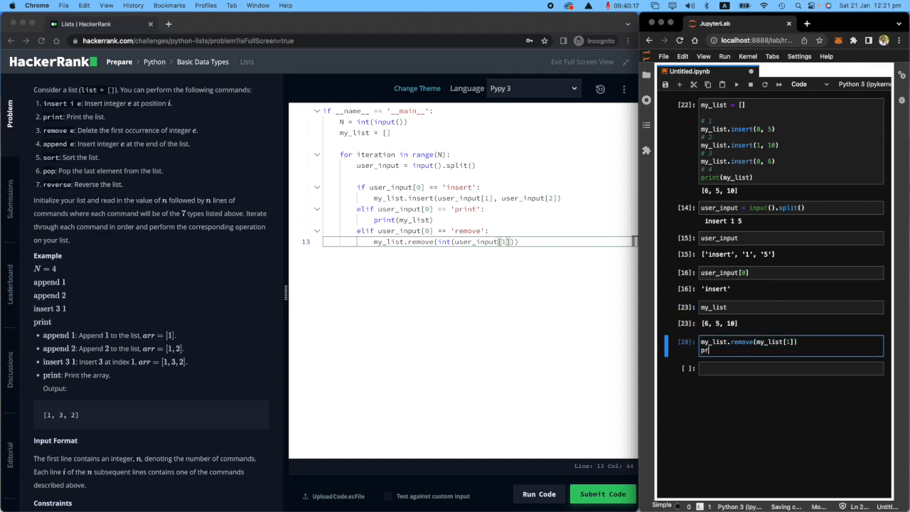
text(int(my_list)
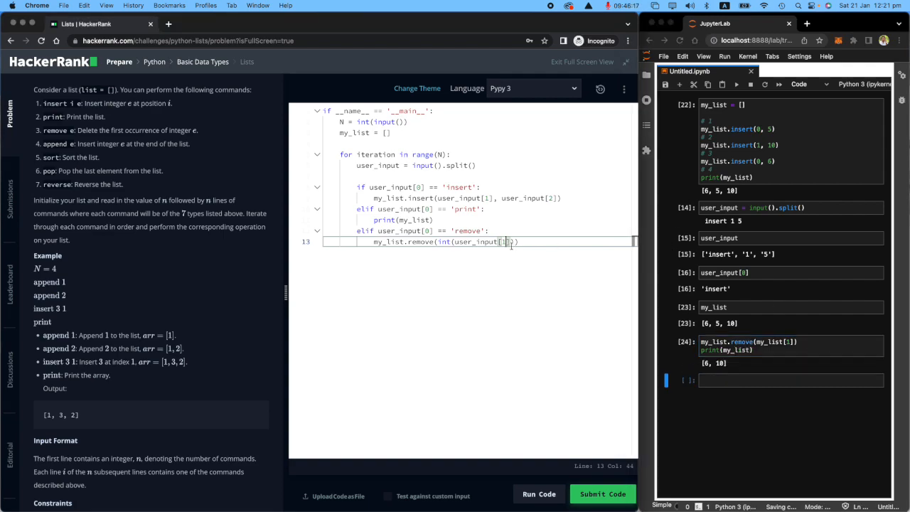
text(elif user_input[0] == 'append':)
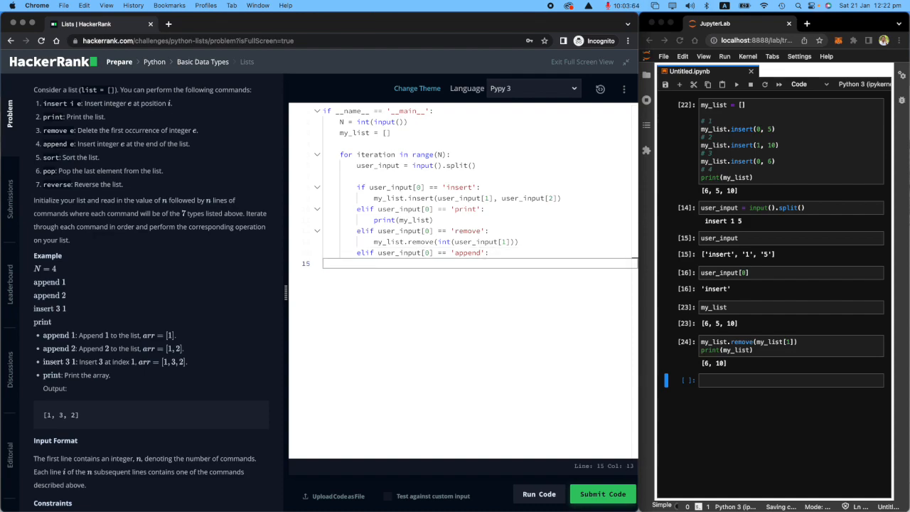
Step: Call my_list.append(int(user_input[1])) under the 'append' branch
text(my_list.app)
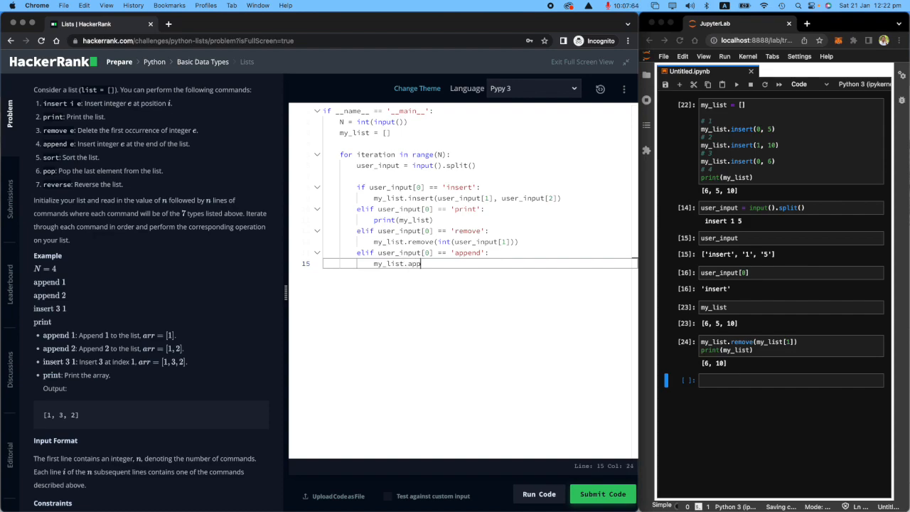
text(end())
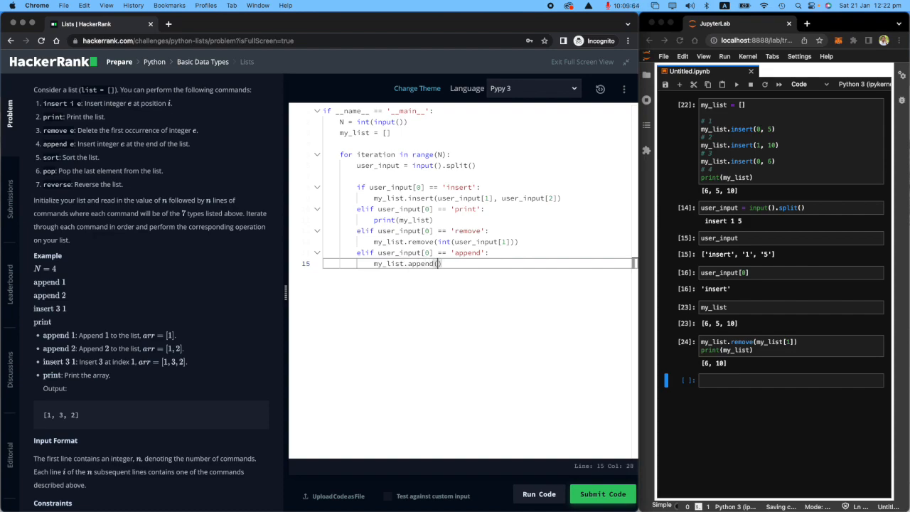
text(int()
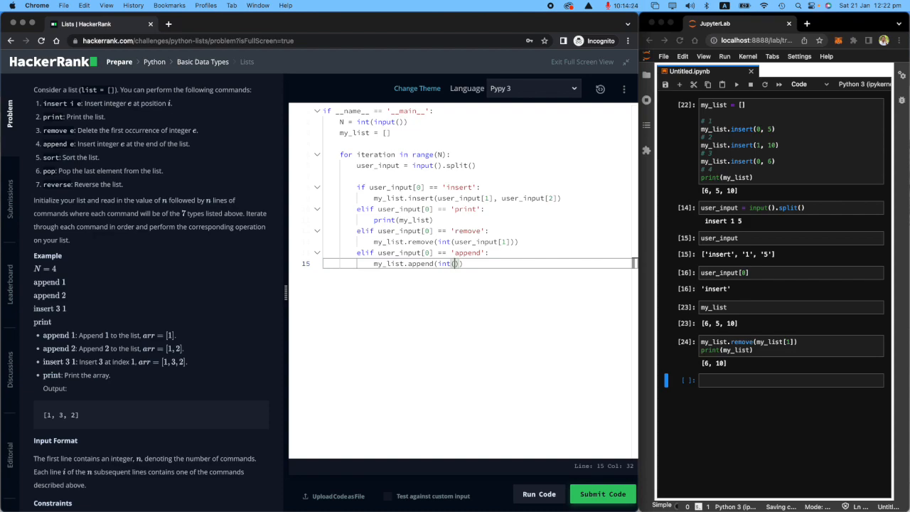
text(user_input)
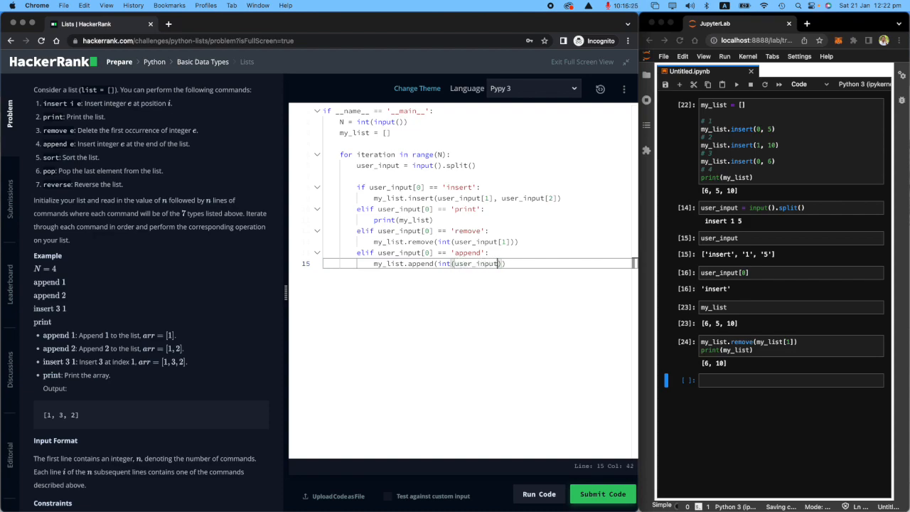
text([1])
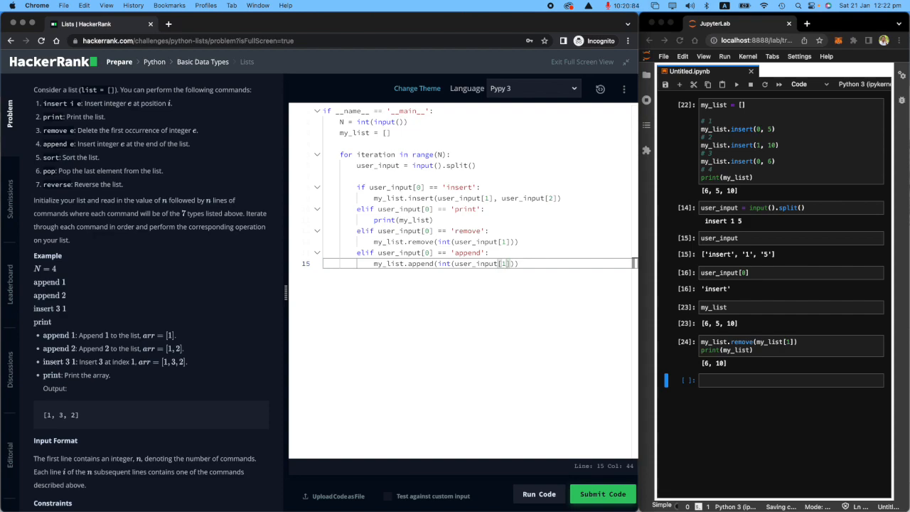
mouse_move(411, 318)
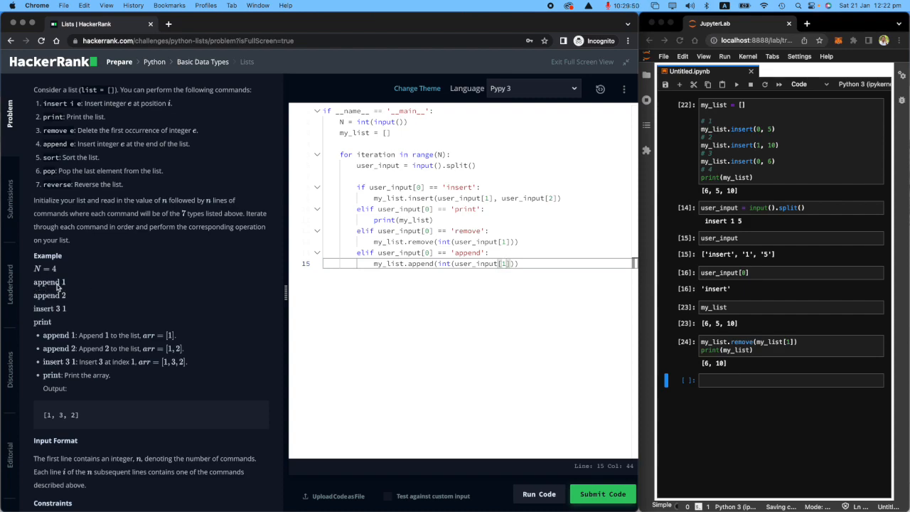
mouse_move(134, 275)
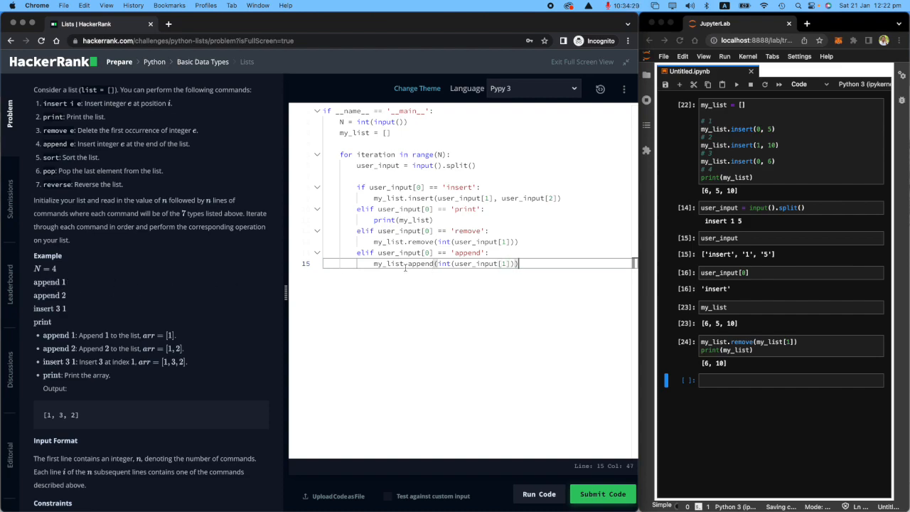
key(Return)
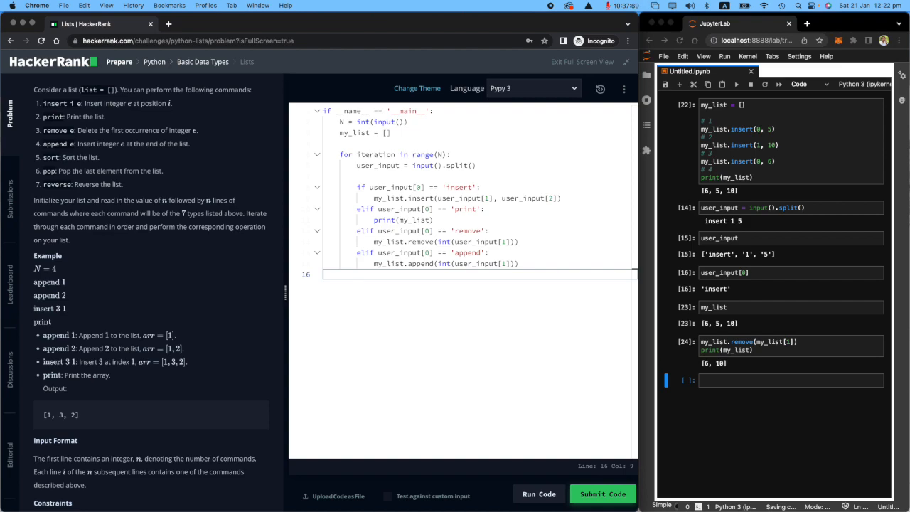
Step: Add an elif branch for 'sort' that calls my_list.sort()
text(elif user_input[0] == 'append':)
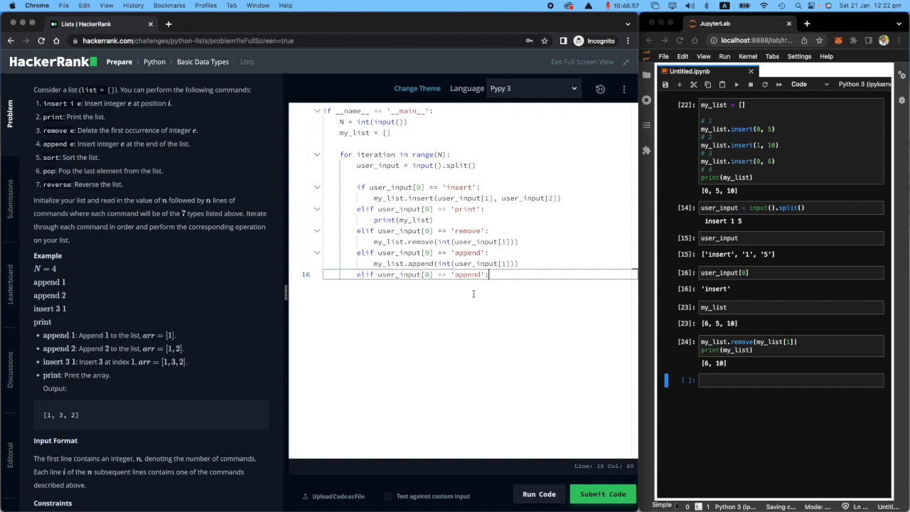
double_click(466, 274)
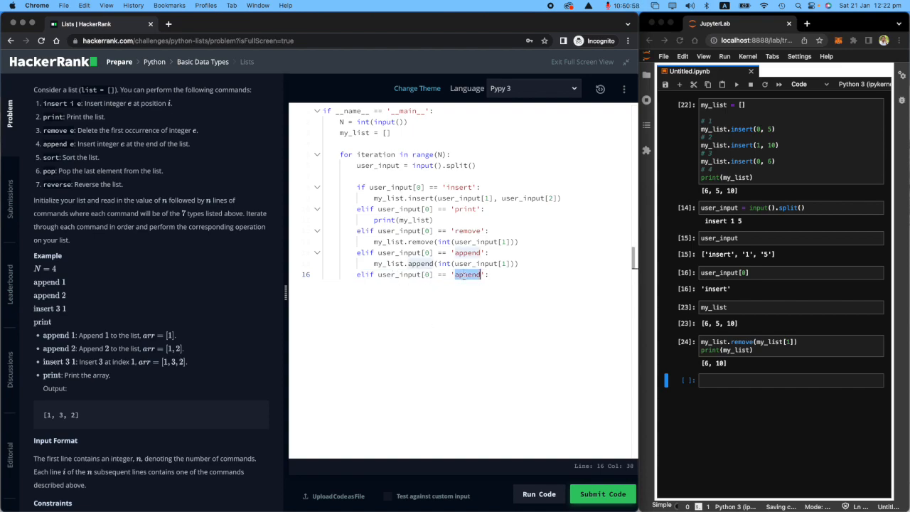
text(sort)
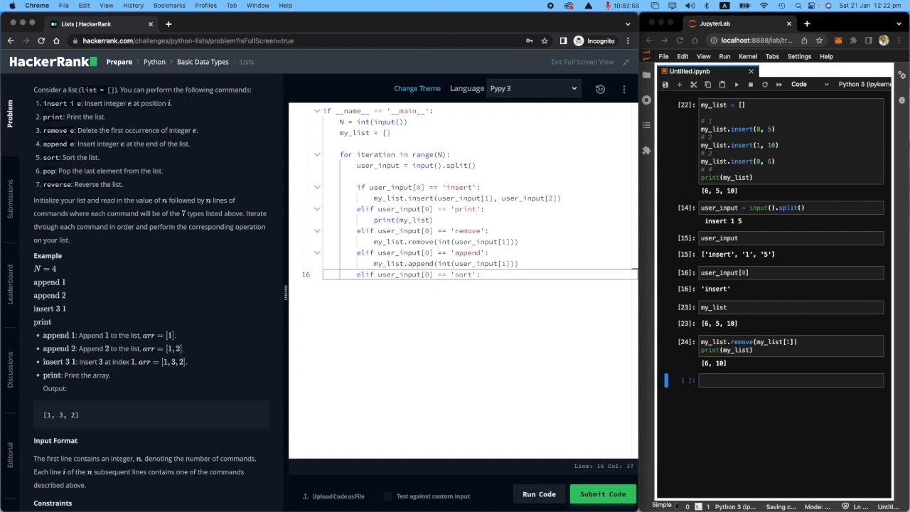
key(enter)
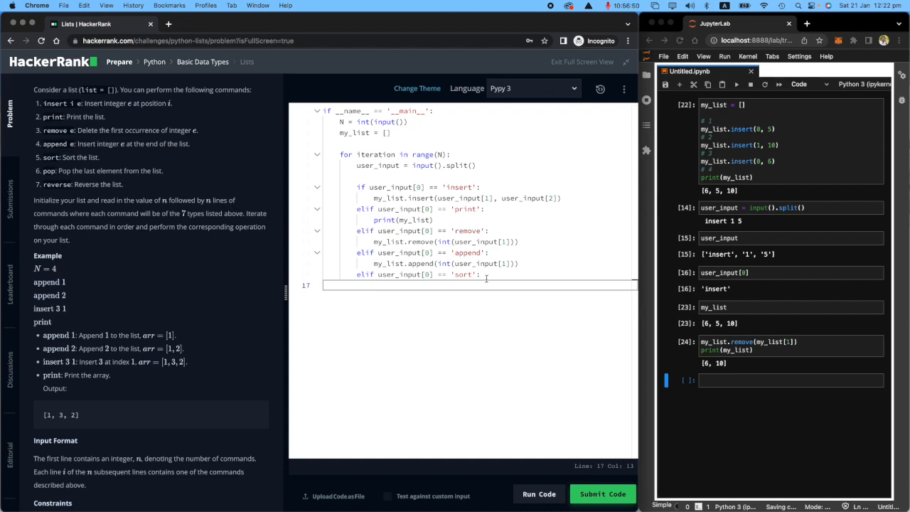
text(my_list.sort()
text(elif user_input[0] == 'pop':)
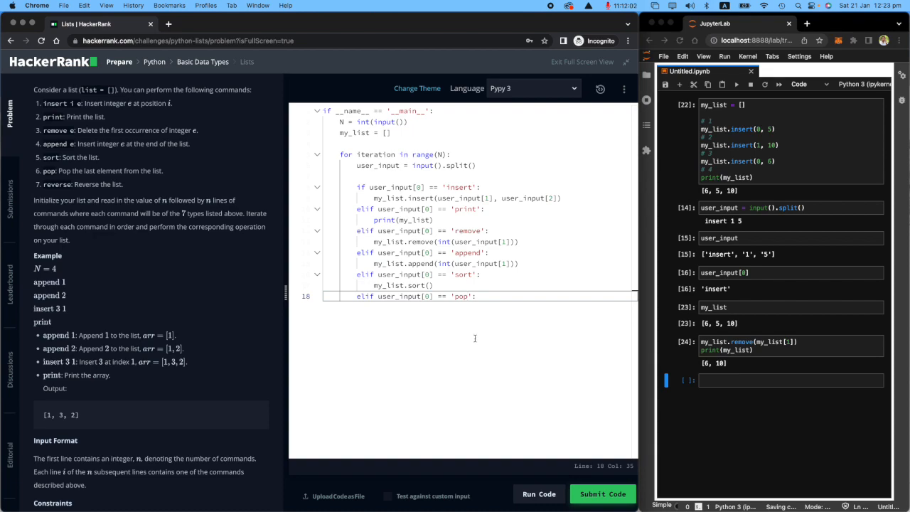
Step: Add branches calling my_list.pop() and, for 'reverse', my_list.reverse()
text(my_list.po)
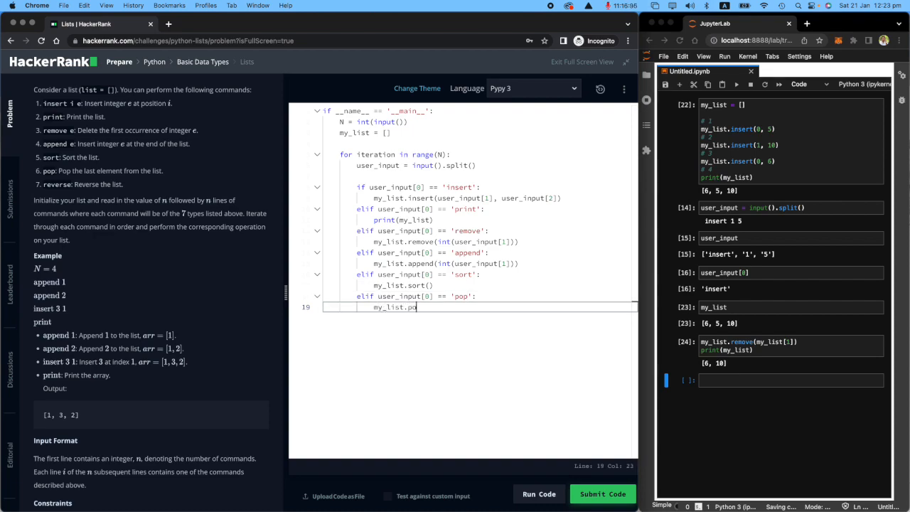
text(p())
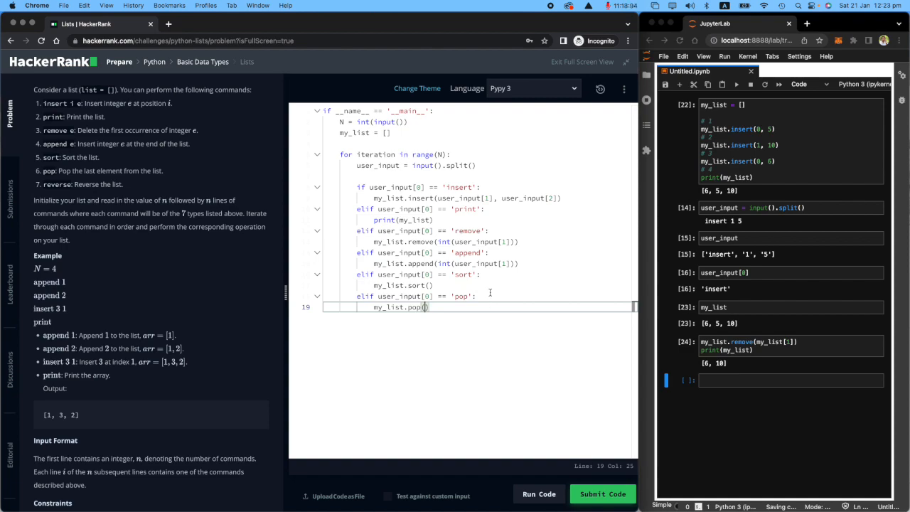
double_click(57, 185)
text(elif)
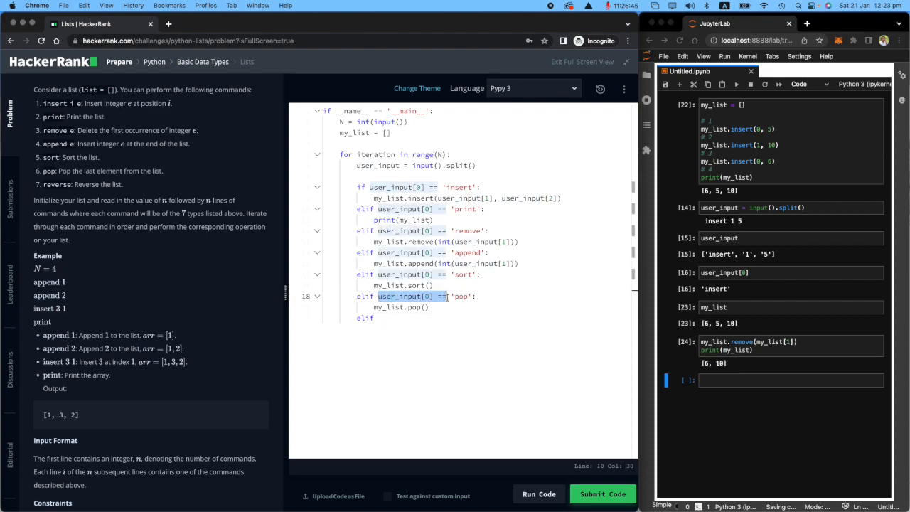
click(398, 318)
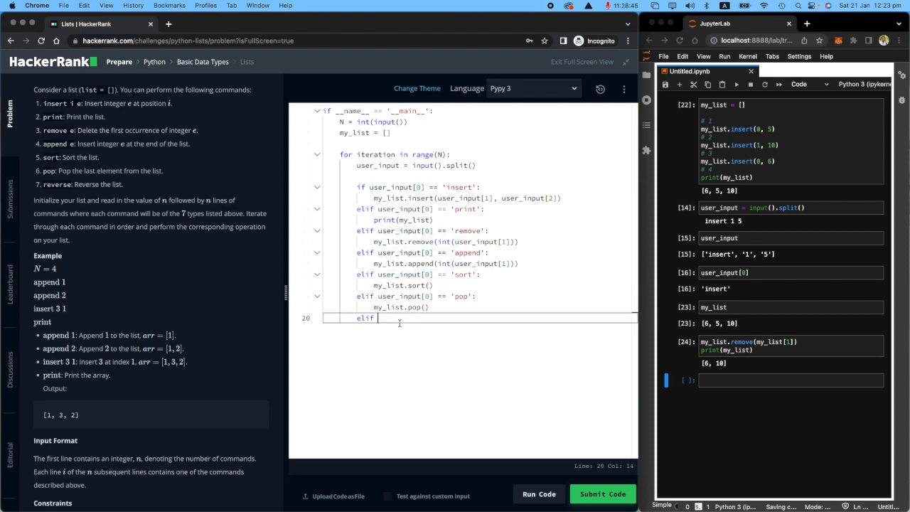
text(user_input[0] == 're':)
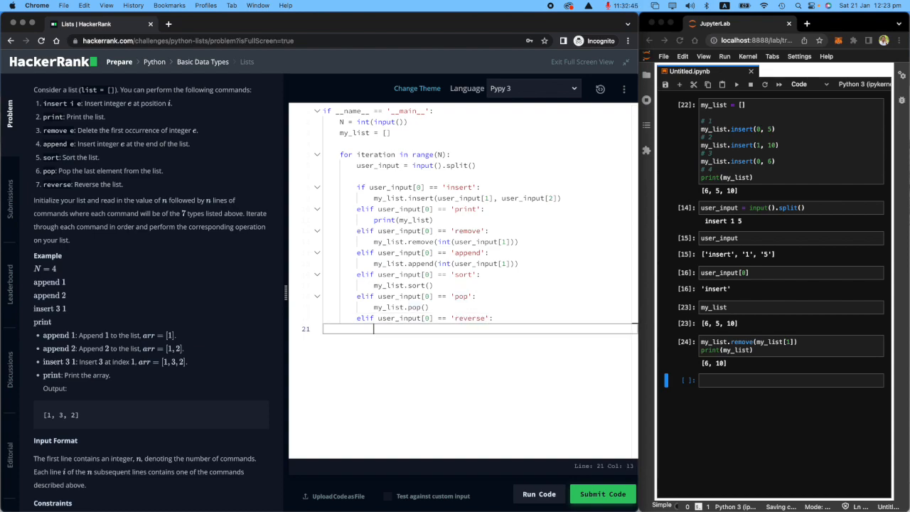
text(my_list.)
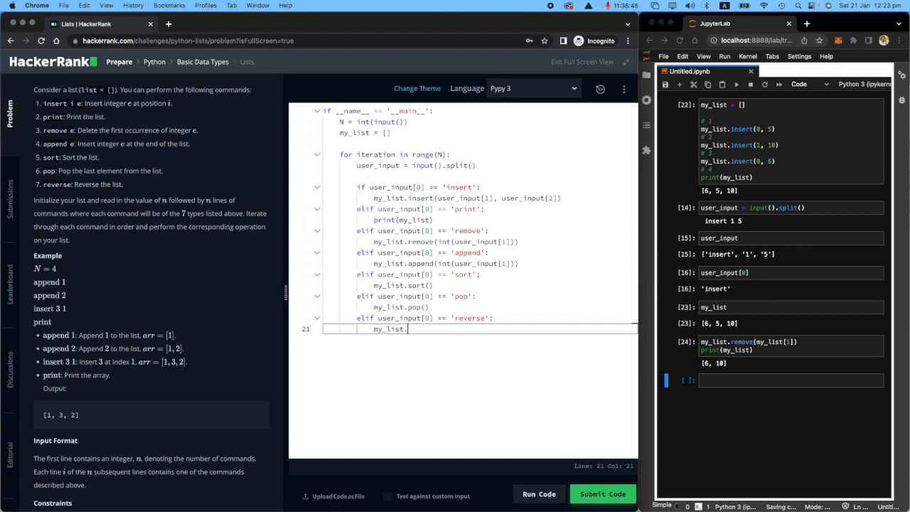
text(reverse())
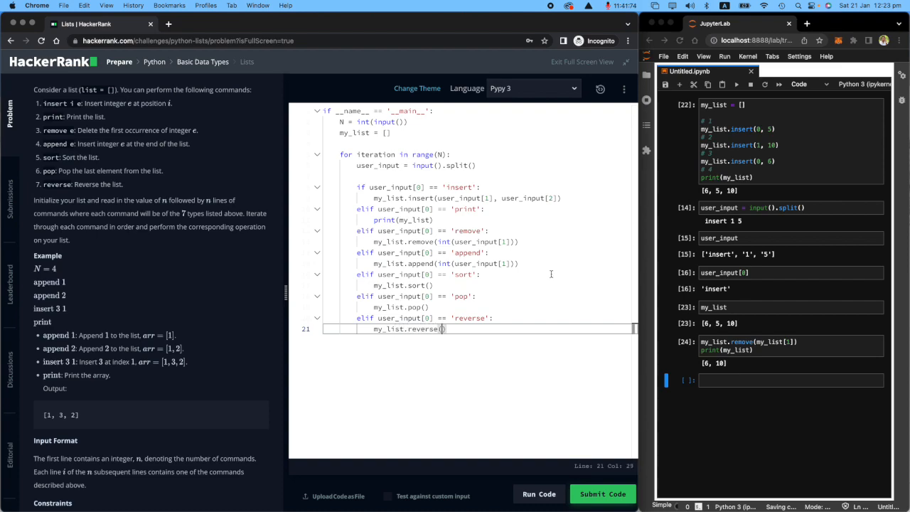
mouse_move(531, 310)
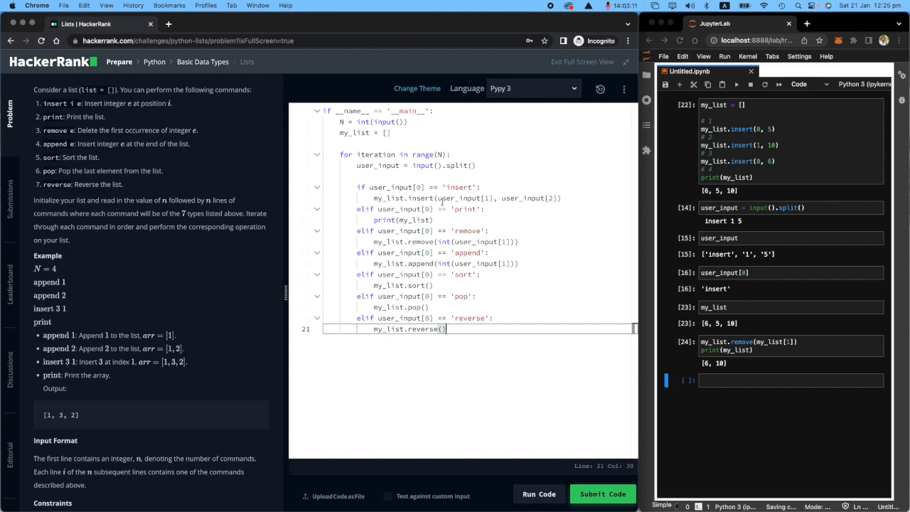
Step: Wrap the insert position and value arguments in int() in the insert branch
double_click(466, 197)
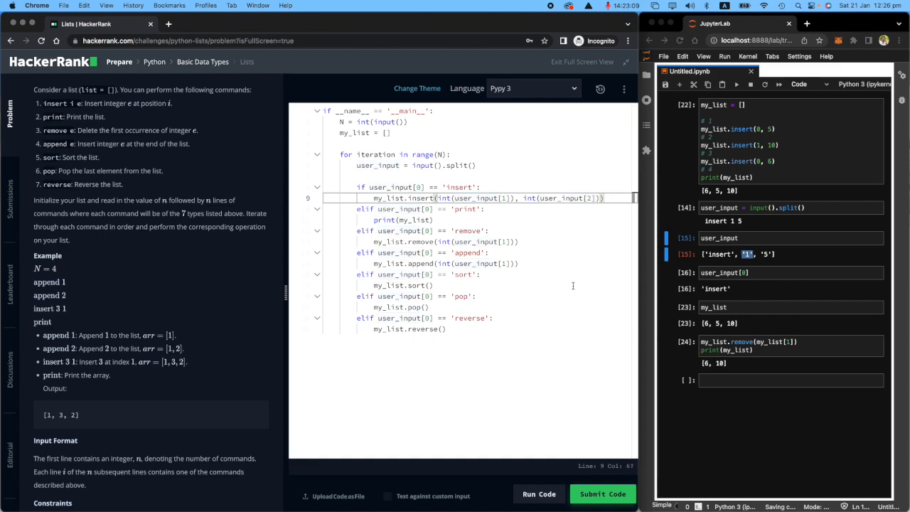
Step: Run the Lists solution, then submit it so both test cases pass for 10.00 points
click(537, 493)
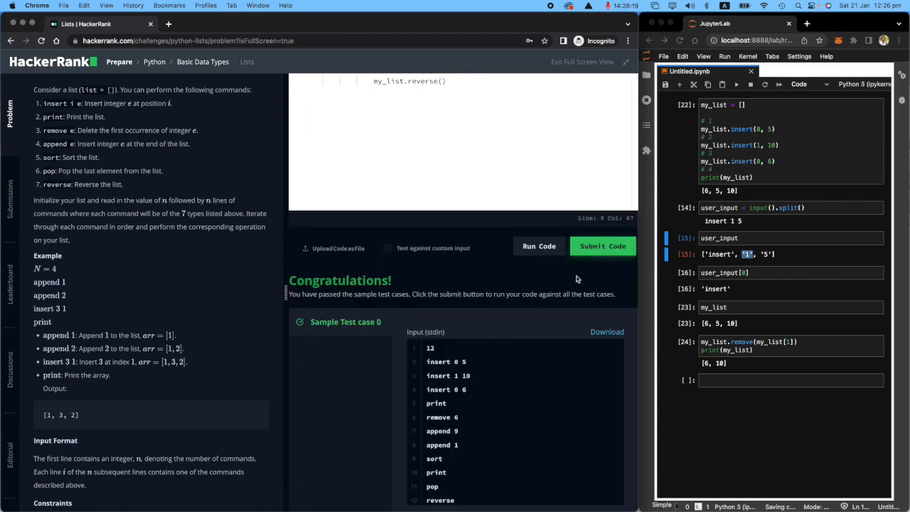
click(603, 244)
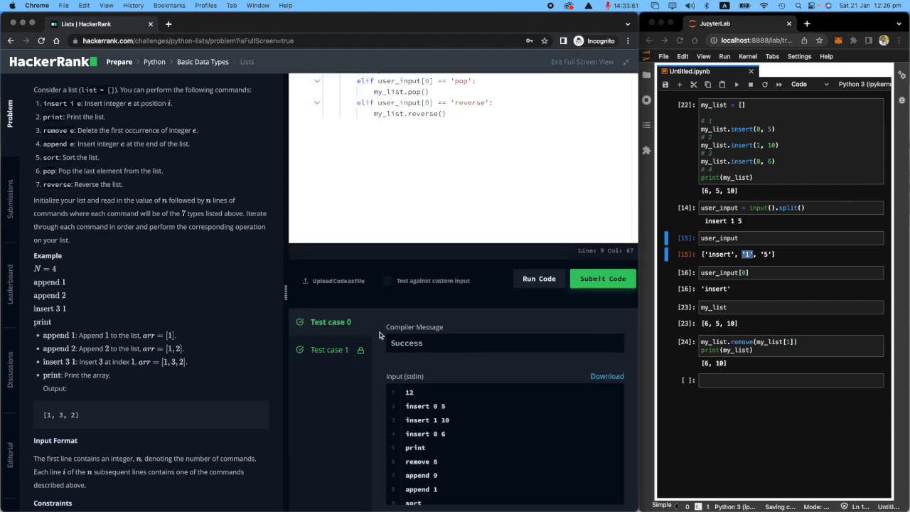
click(602, 277)
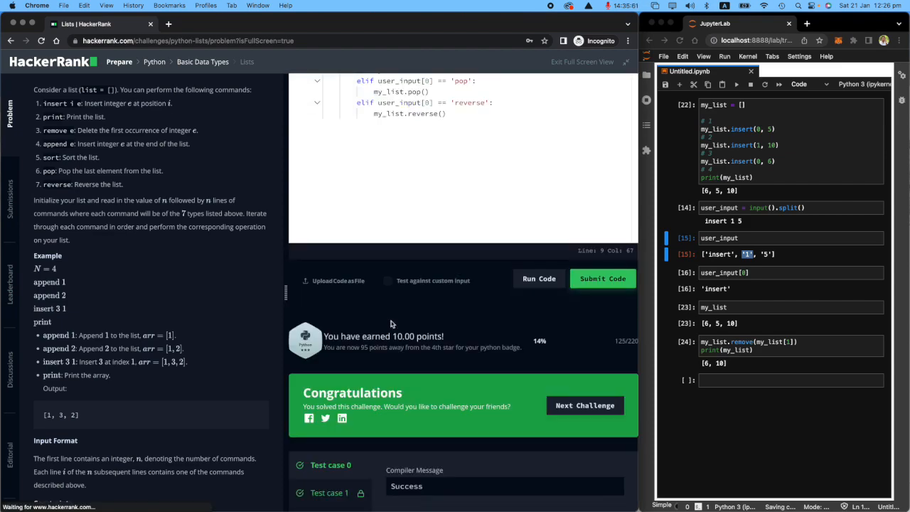